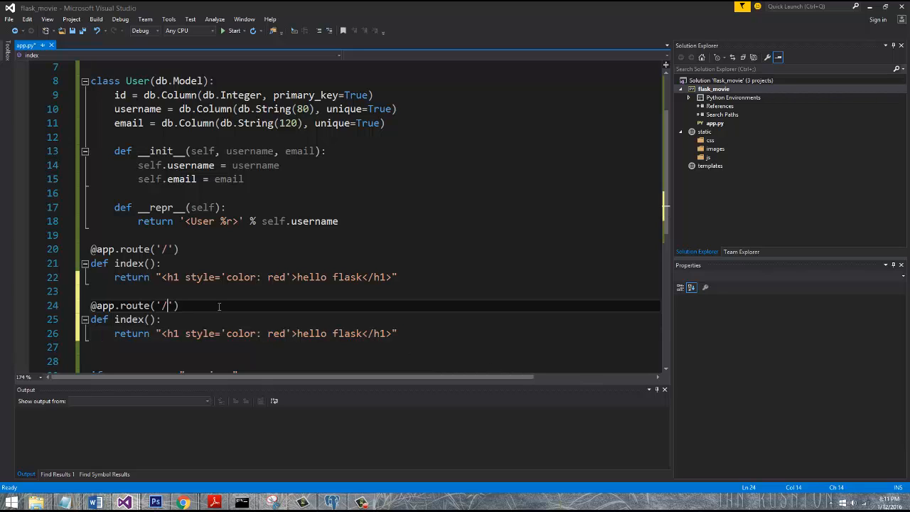
{"action": "type", "text": "poft"}
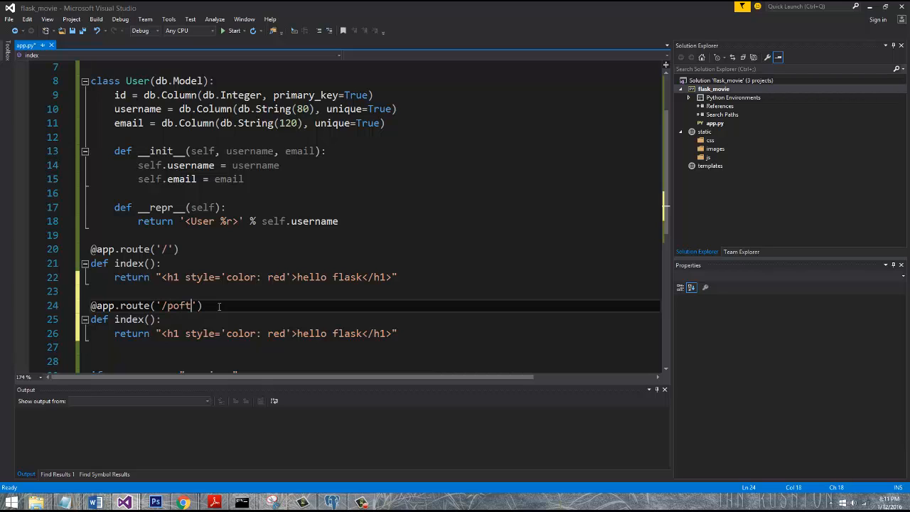
{"action": "type", "text": "post_s"}
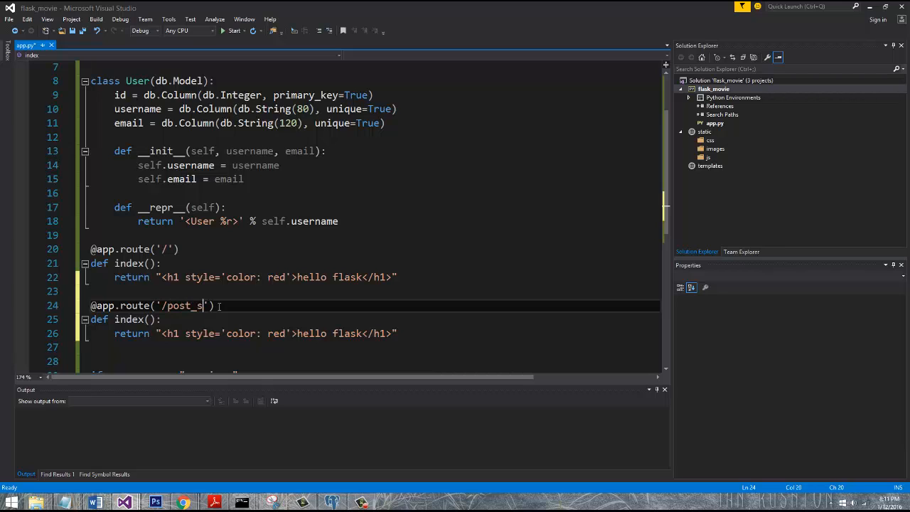
{"action": "type", "text": "user', '"}
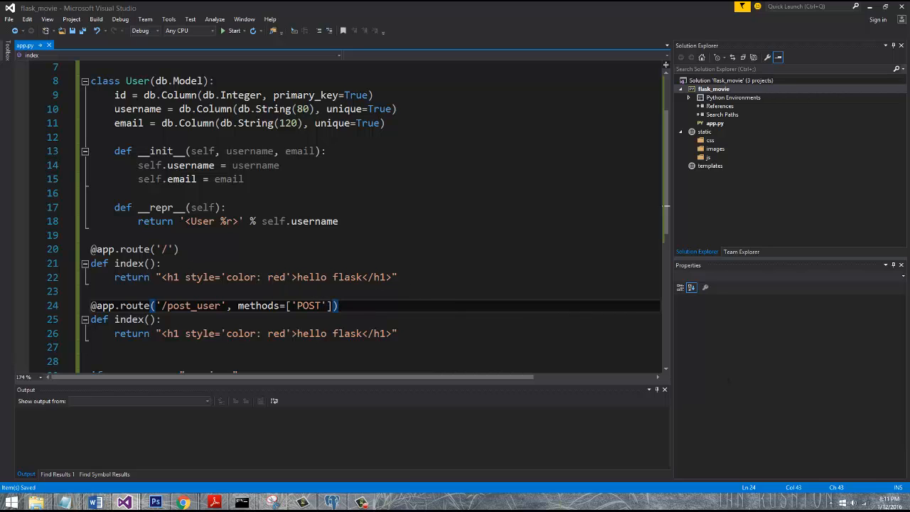
{"action": "double_click", "coordinate": [131, 318]}
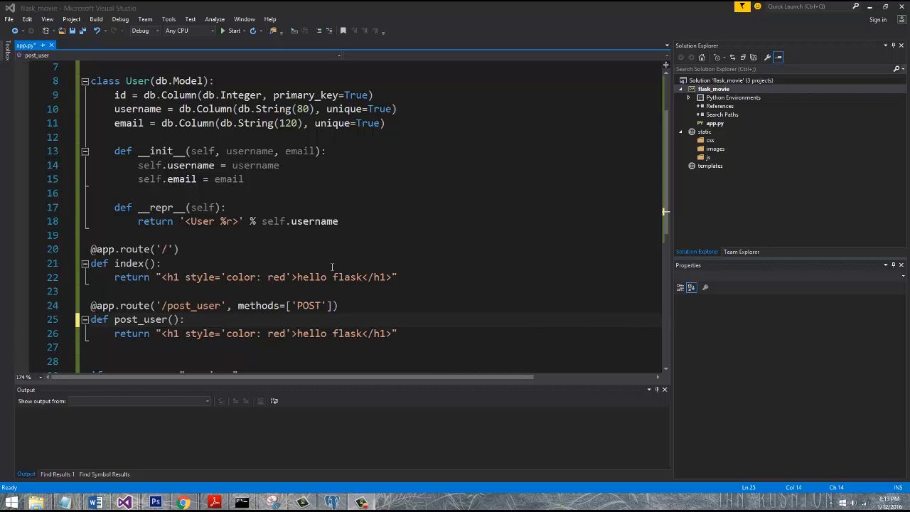
{"action": "left_click_drag", "start_coordinate": [165, 276], "coordinate": [392, 276]}
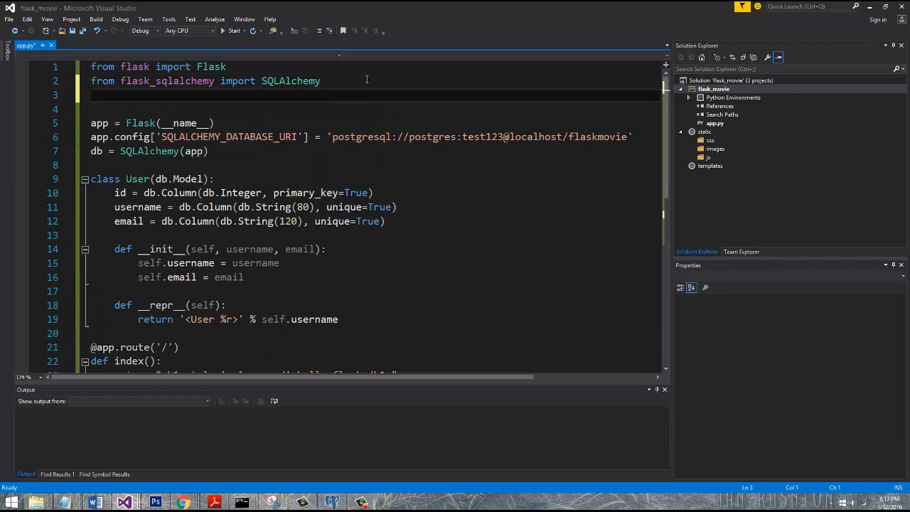
Import render_template and make index return render_template('add_user.html', name=name)
{"action": "type", "text": "from flask import render_template"}
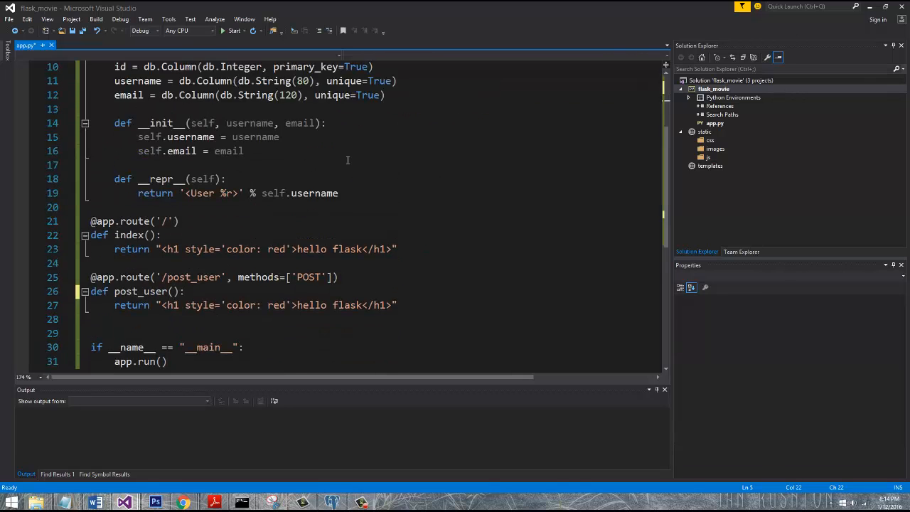
{"action": "scroll", "scroll_direction": "down", "scroll_amount": 3}
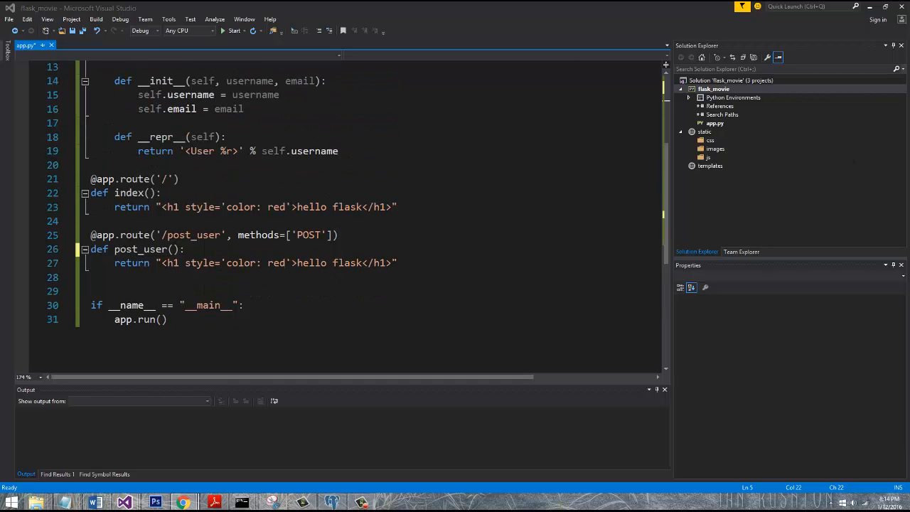
{"action": "mouse_move", "coordinate": [469, 179]}
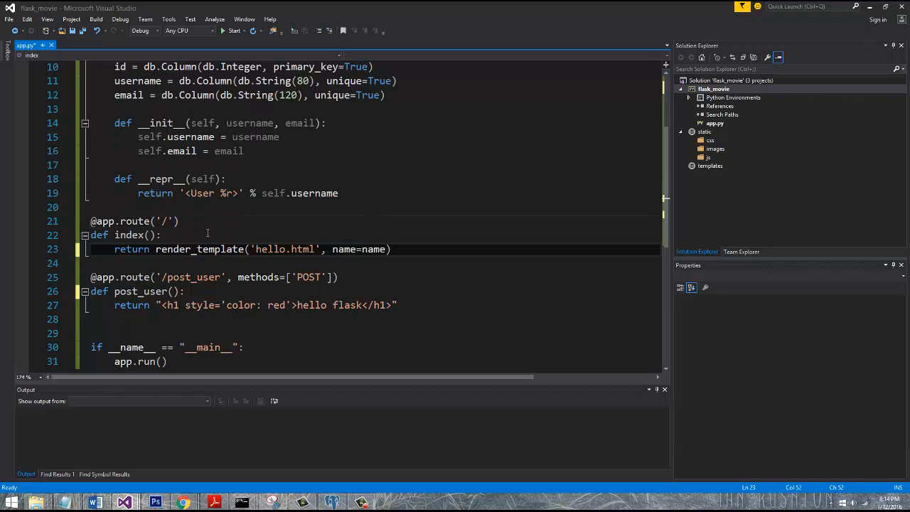
{"action": "double_click", "coordinate": [269, 248]}
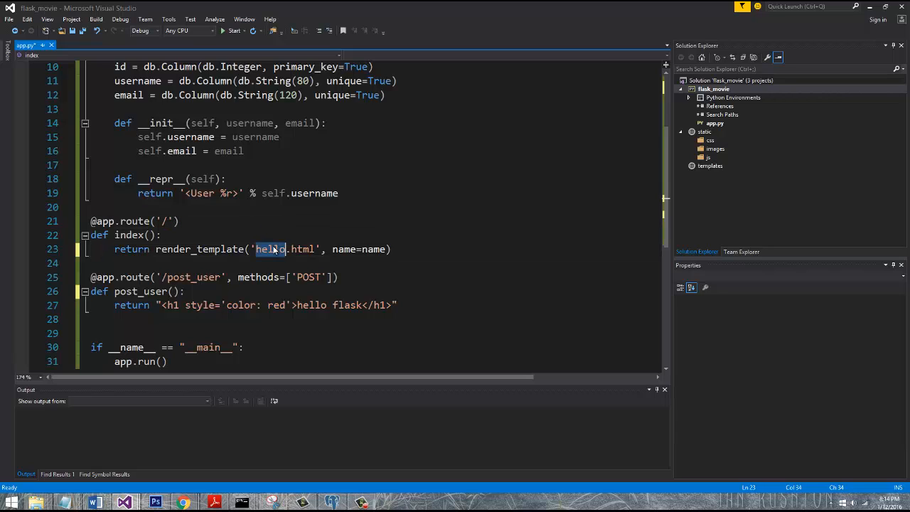
{"action": "type", "text": "add_user"}
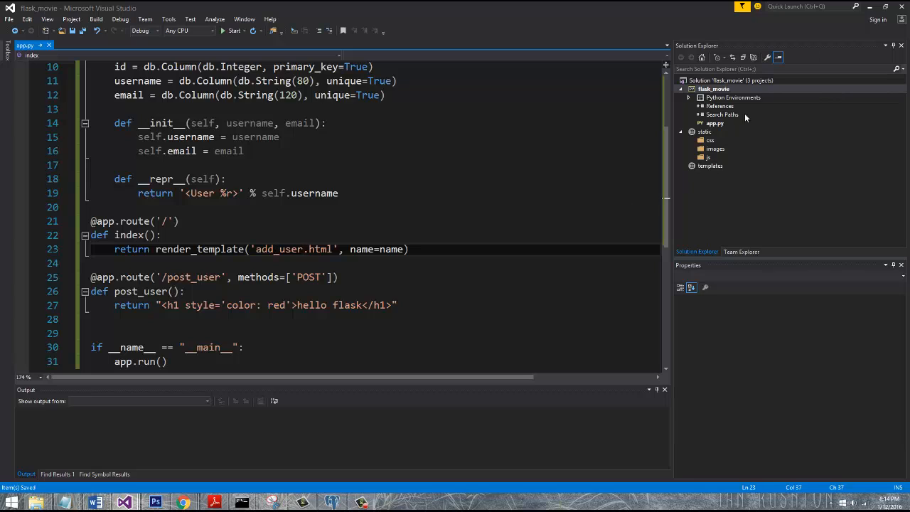
Add a new HTML page named add_user to the templates folder via Solution Explorer
{"action": "right_click", "coordinate": [711, 165]}
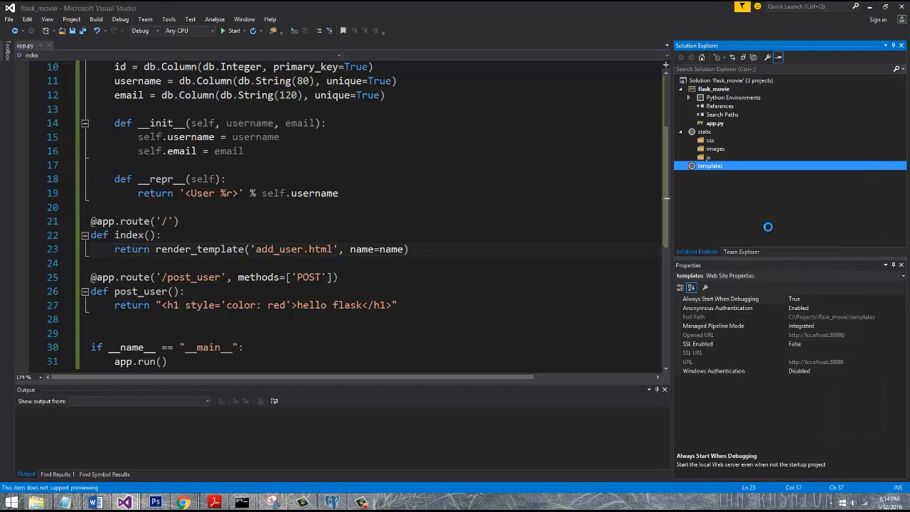
{"action": "left_click", "coordinate": [710, 165]}
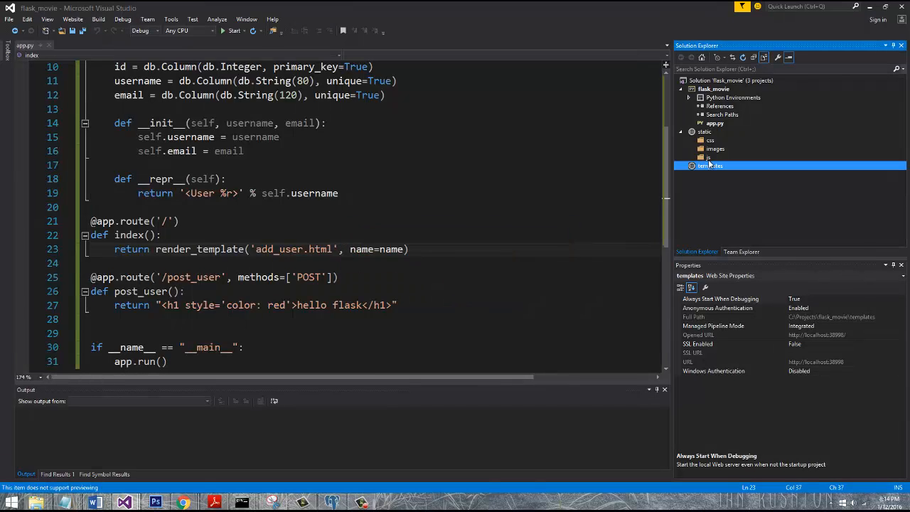
{"action": "right_click", "coordinate": [711, 165]}
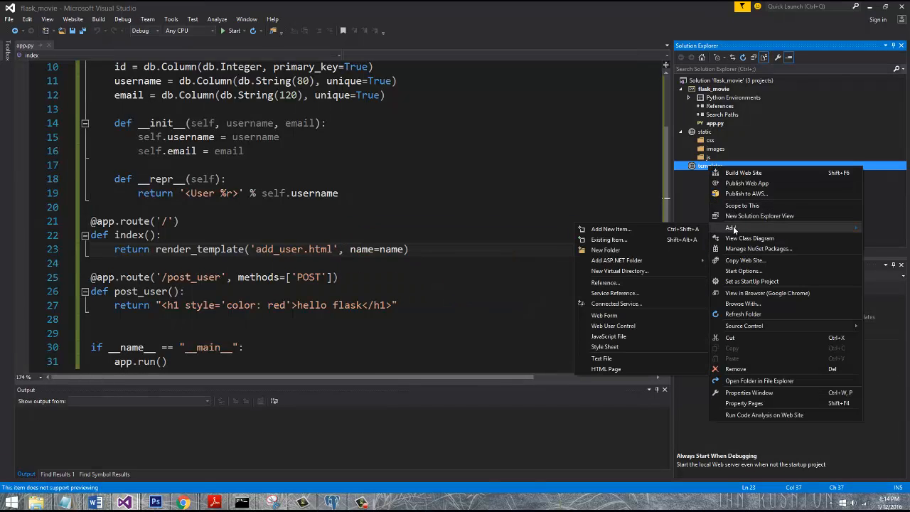
{"action": "left_click", "coordinate": [606, 368]}
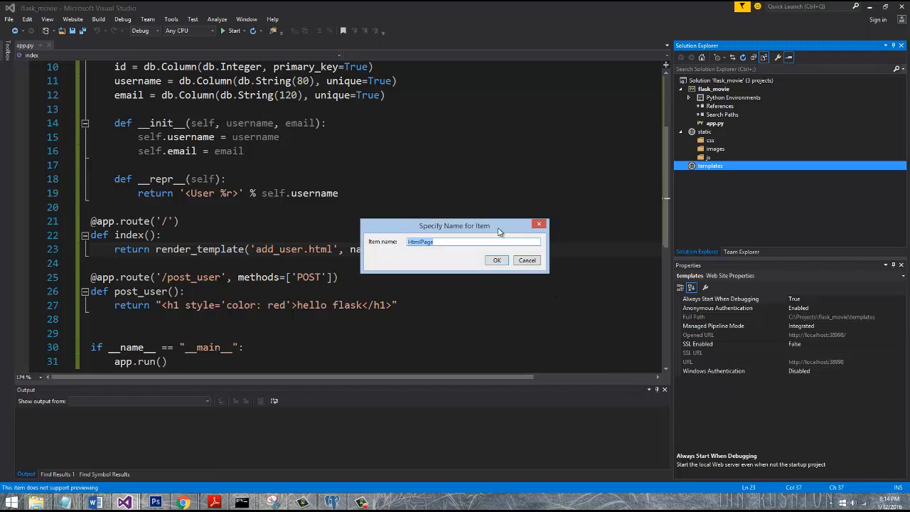
{"action": "type", "text": "add_user"}
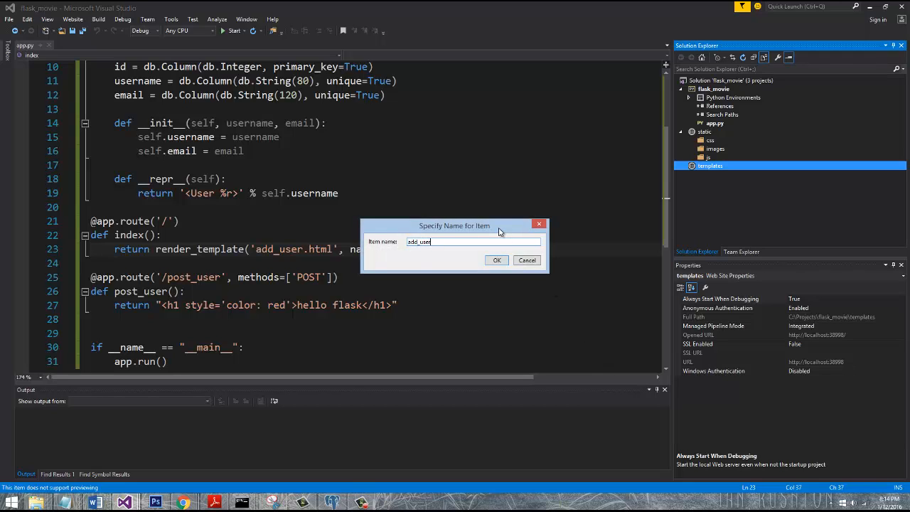
{"action": "left_click", "coordinate": [498, 259]}
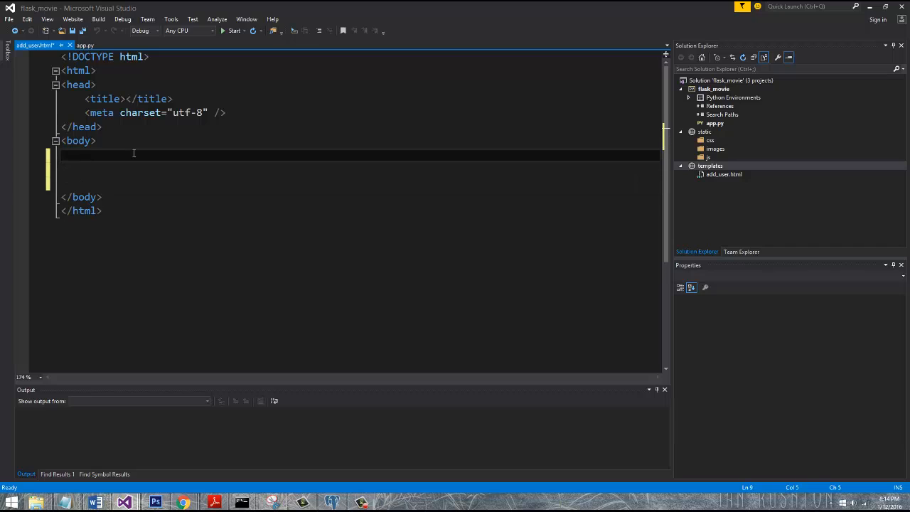
Write a <form method="post" action="/add_user"> tag in the add_user.html body
{"action": "type", "text": "<form>"}
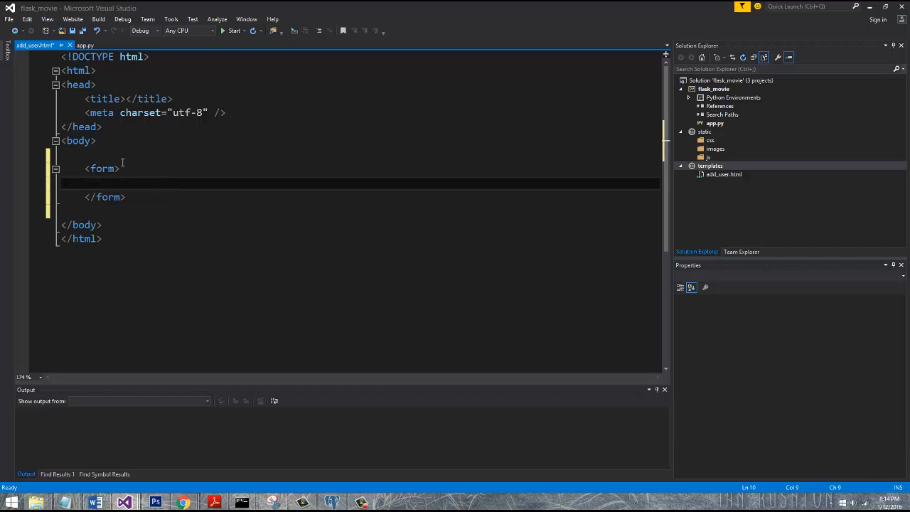
{"action": "type", "text": "ty"}
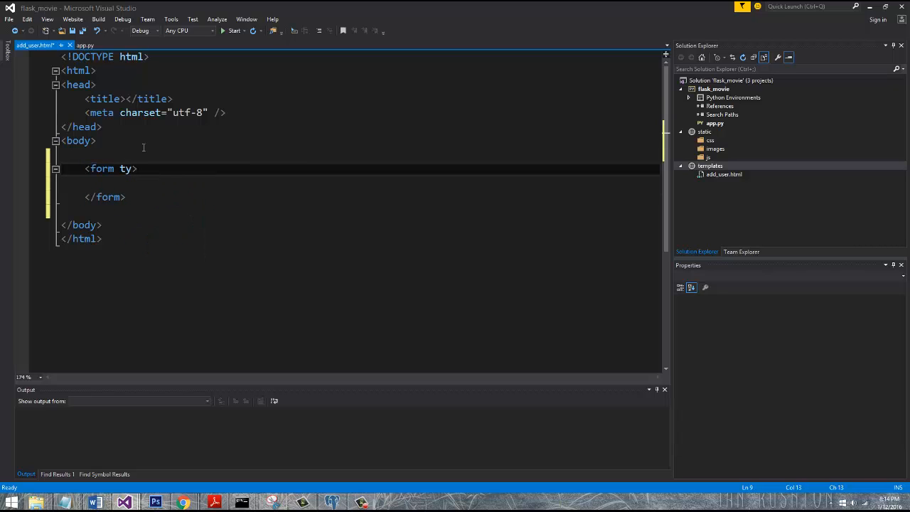
{"action": "key", "text": "BackSpace"}
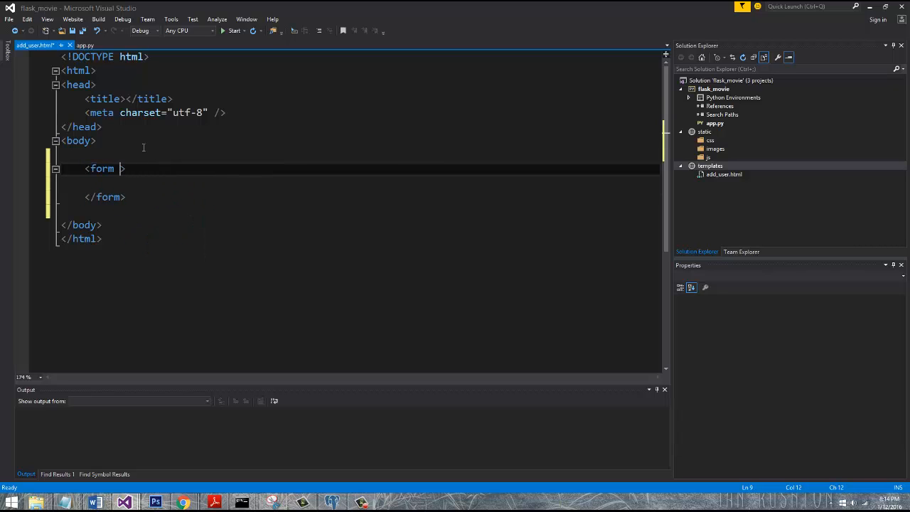
{"action": "type", "text": "method=\"post"}
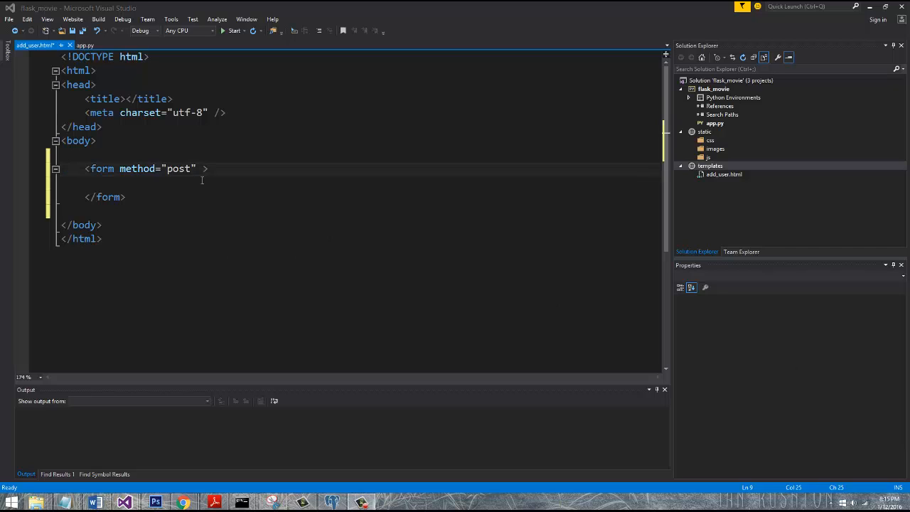
{"action": "type", "text": "act"}
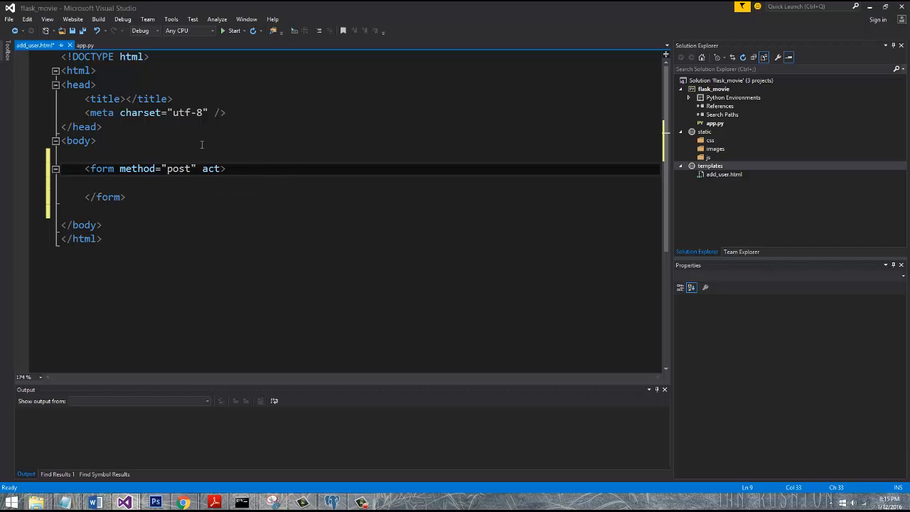
{"action": "type", "text": "ion=\"/\""}
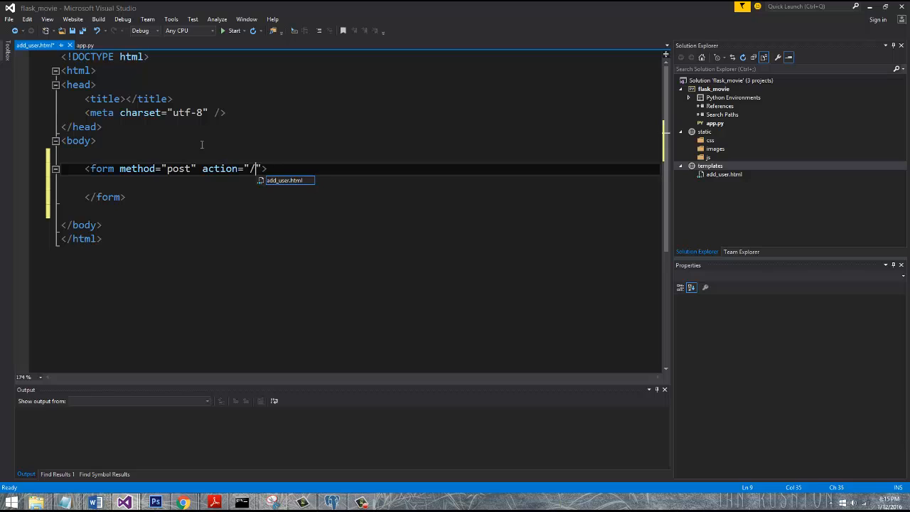
{"action": "type", "text": "add_user"}
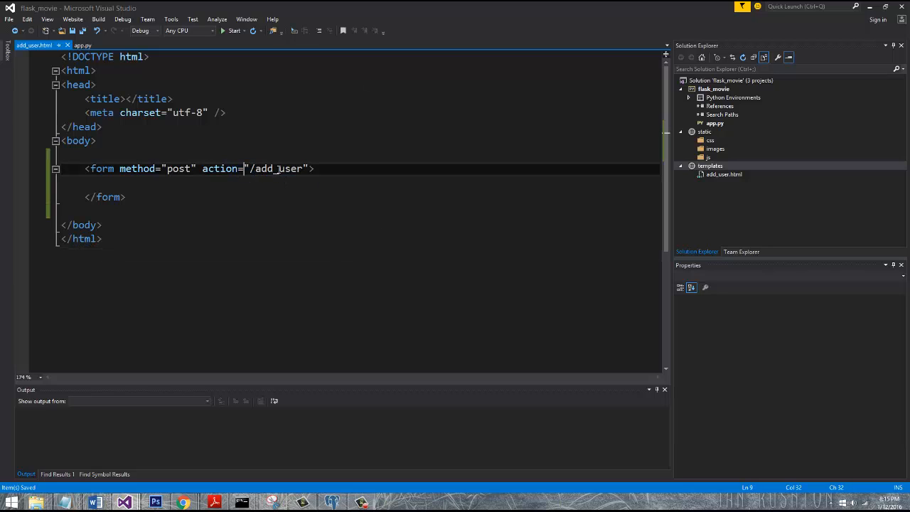
Check the route name in app.py and correct the form action to /post_user
{"action": "left_click", "coordinate": [83, 45]}
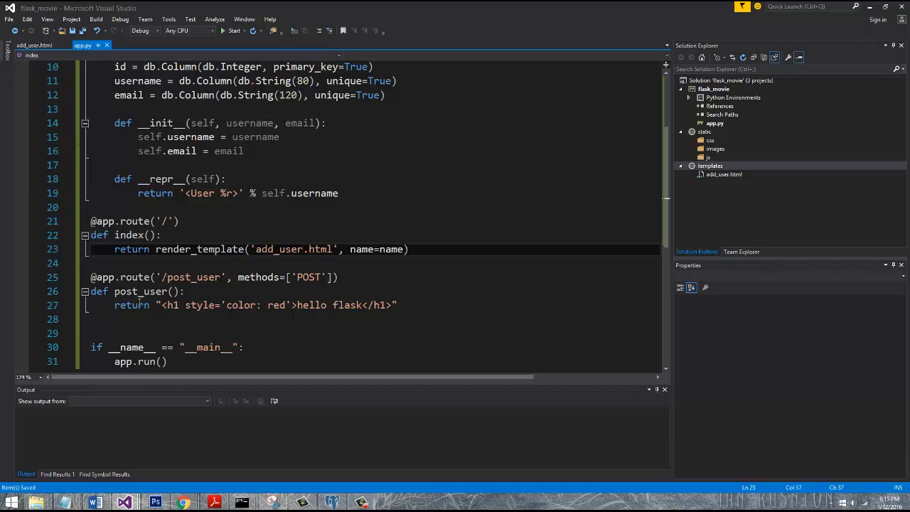
{"action": "scroll", "scroll_direction": "down", "scroll_amount": 3}
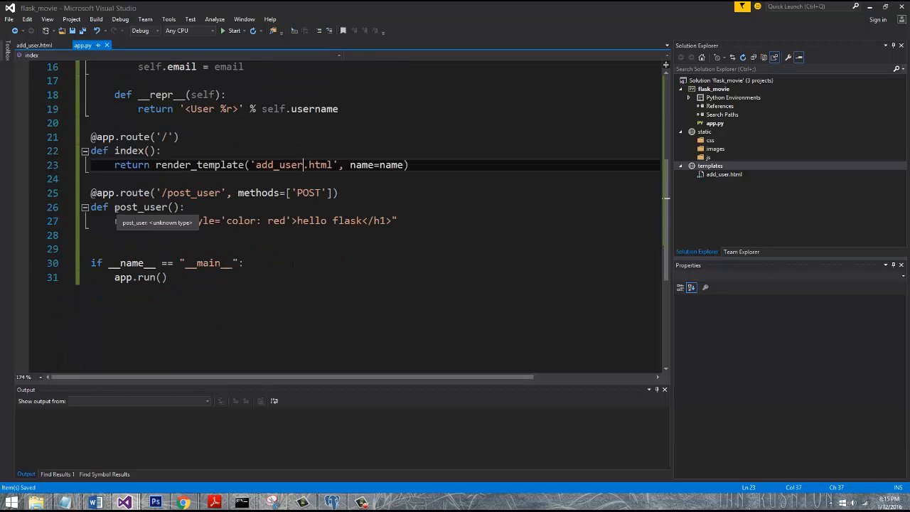
{"action": "right_click", "coordinate": [142, 208]}
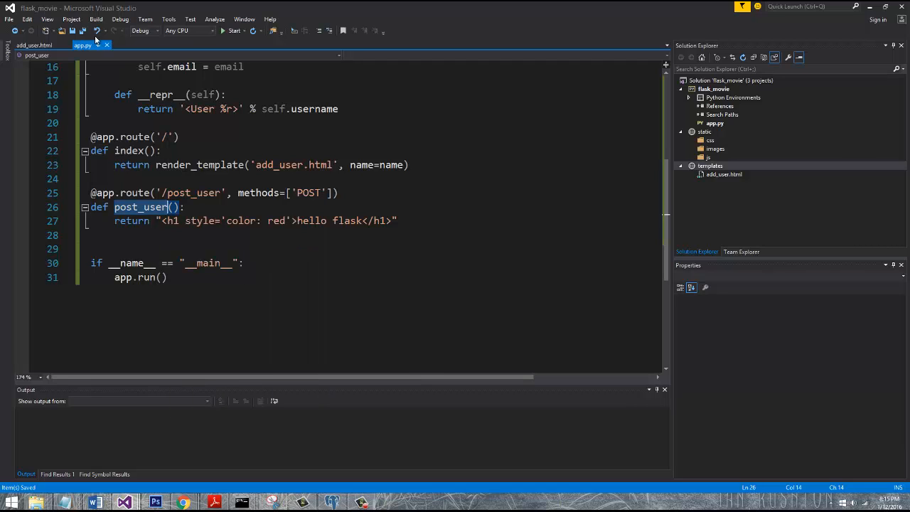
{"action": "left_click", "coordinate": [34, 44]}
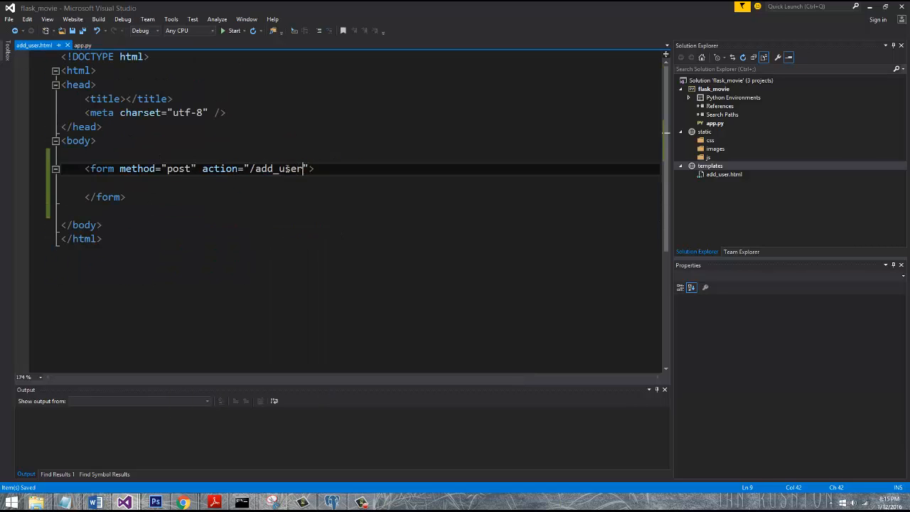
{"action": "type", "text": "post_user"}
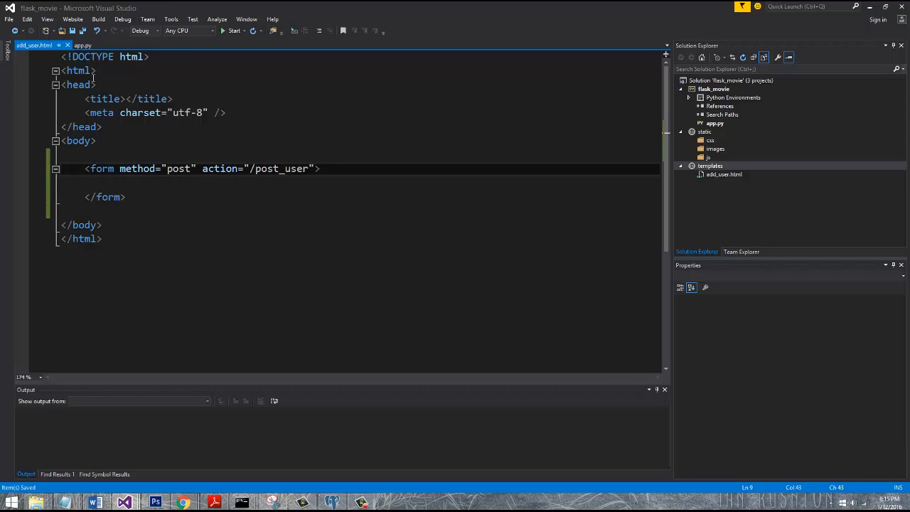
{"action": "left_click", "coordinate": [82, 44]}
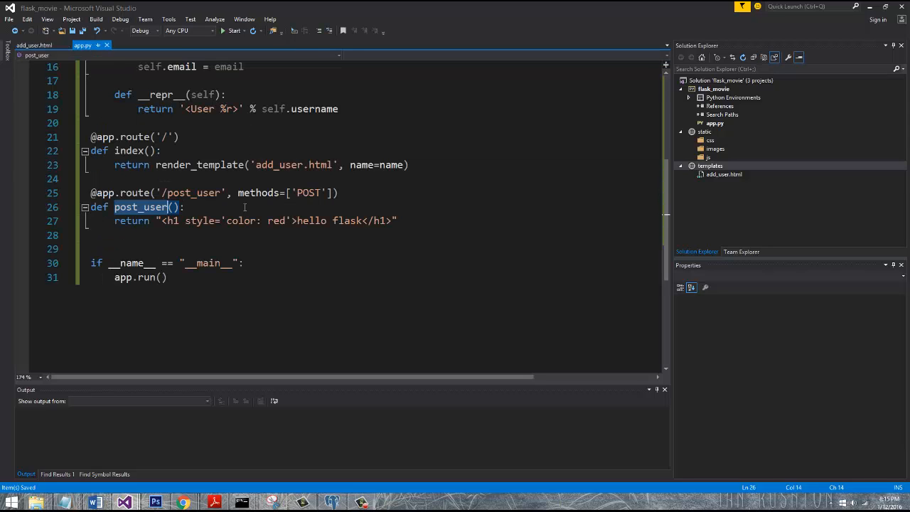
{"action": "left_click", "coordinate": [34, 44]}
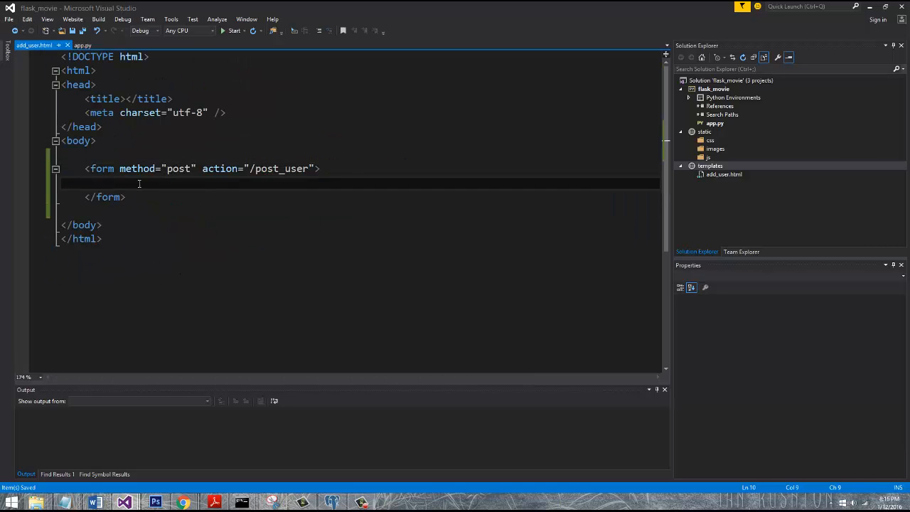
Add Username and Email labels with text inputs having ids username and email
{"action": "type", "text": "<input />"}
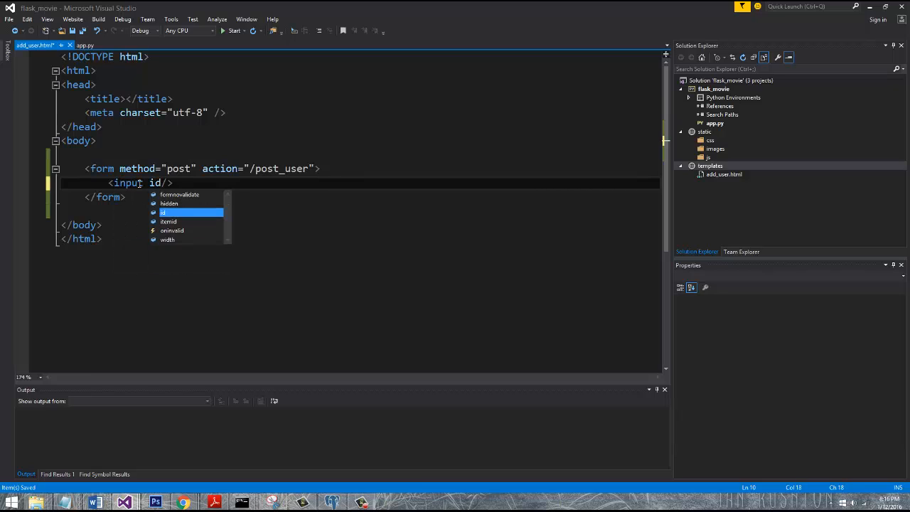
{"action": "type", "text": "\"username\""}
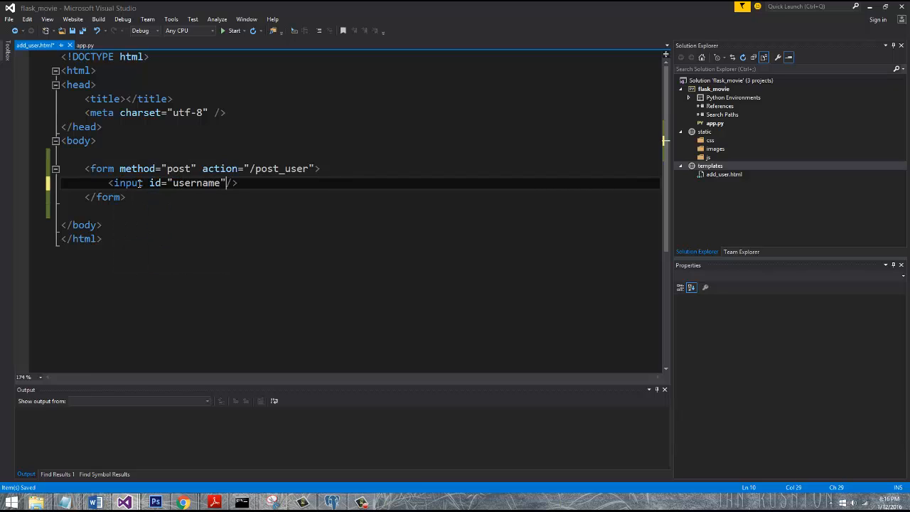
{"action": "type", "text": "type=\"\""}
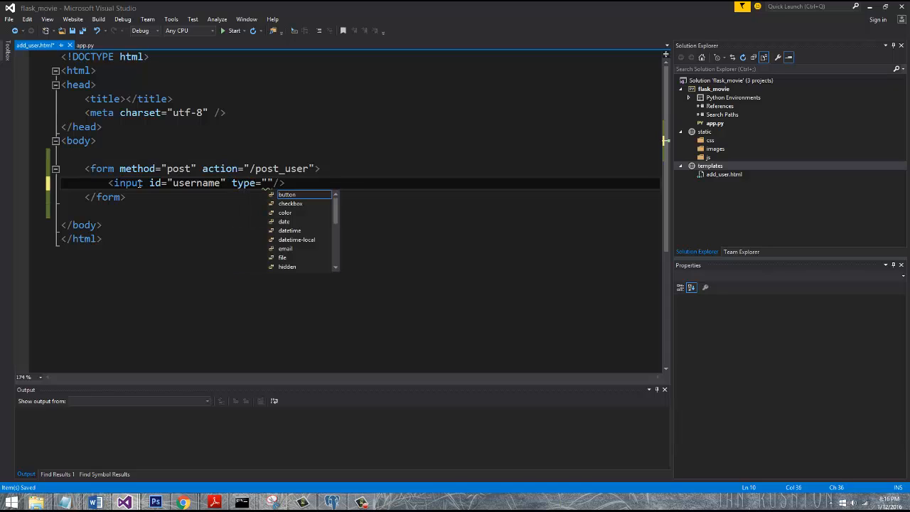
{"action": "type", "text": "text"}
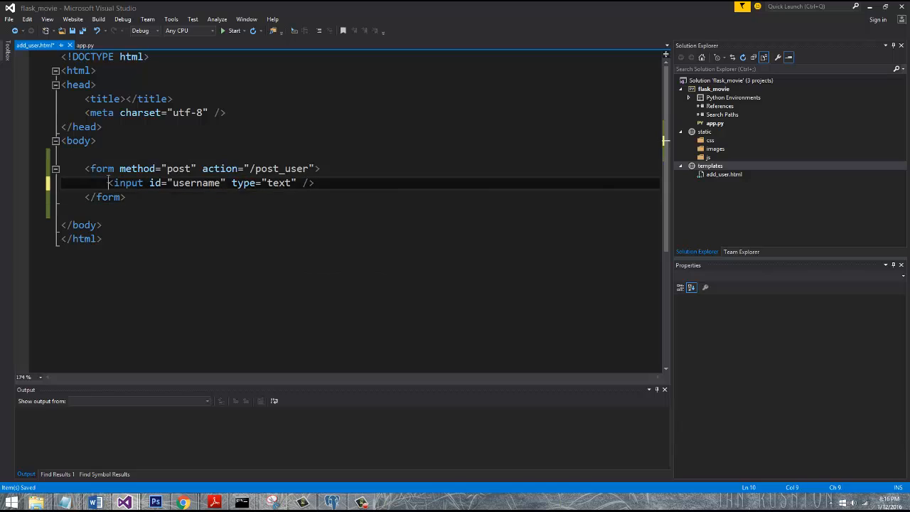
{"action": "type", "text": "<label></label>"}
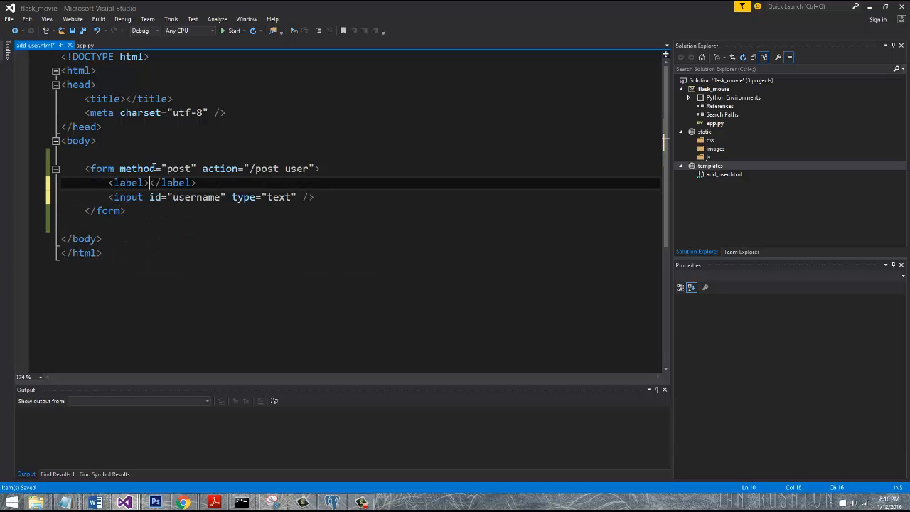
{"action": "type", "text": "Username:"}
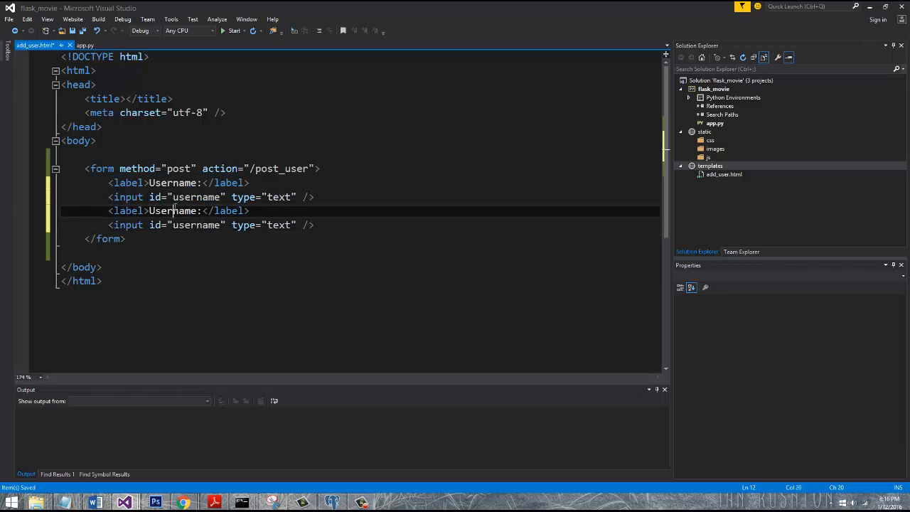
{"action": "type", "text": "Email:"}
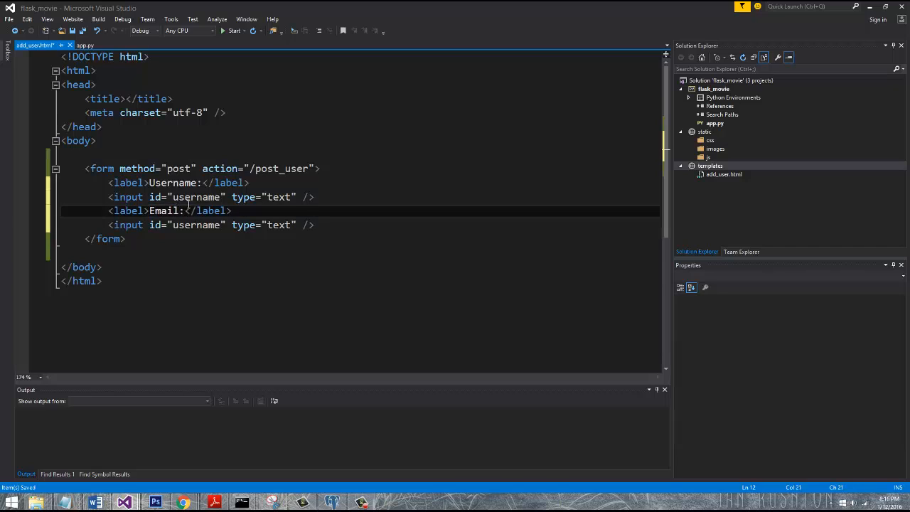
{"action": "type", "text": "email"}
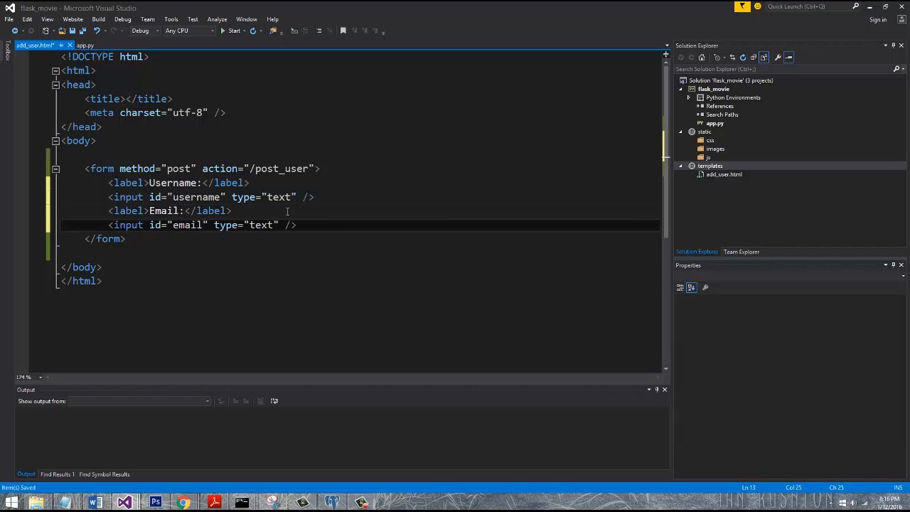
Give the two inputs name="username" and name="email" attributes
{"action": "left_click", "coordinate": [230, 197]}
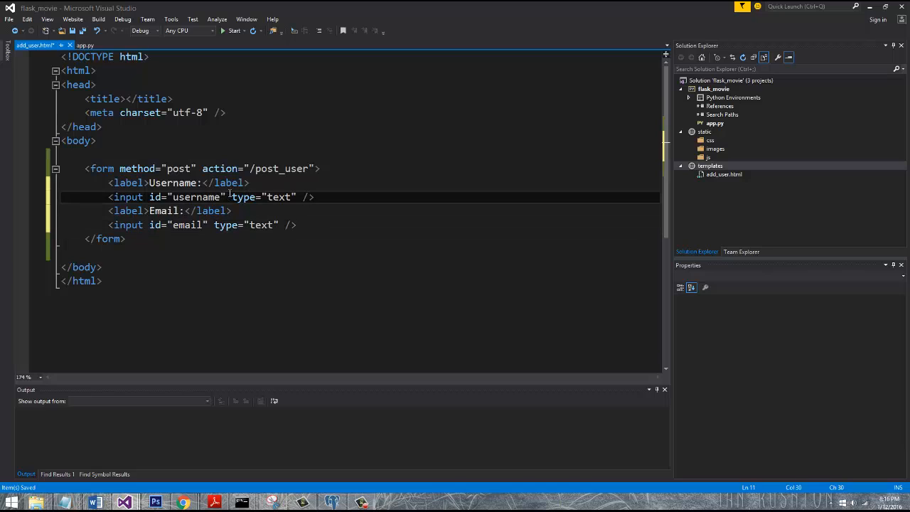
{"action": "type", "text": "name=\"\""}
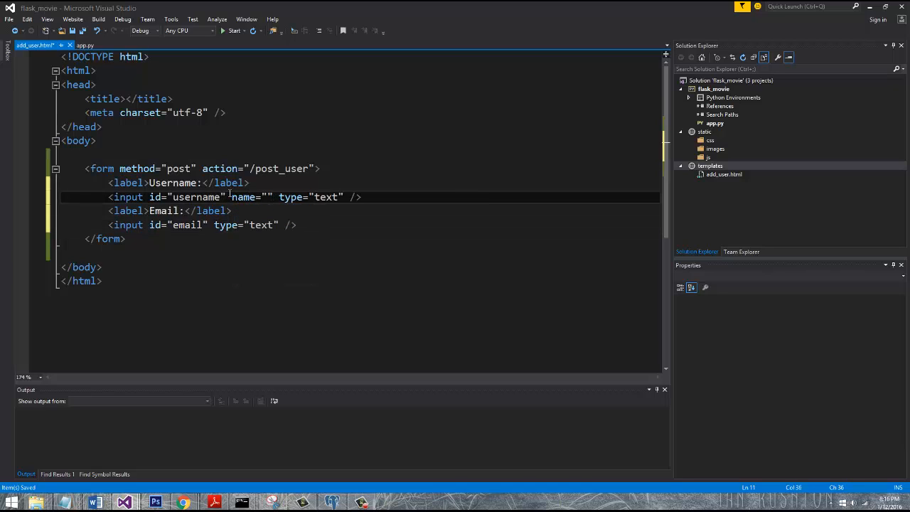
{"action": "type", "text": "username"}
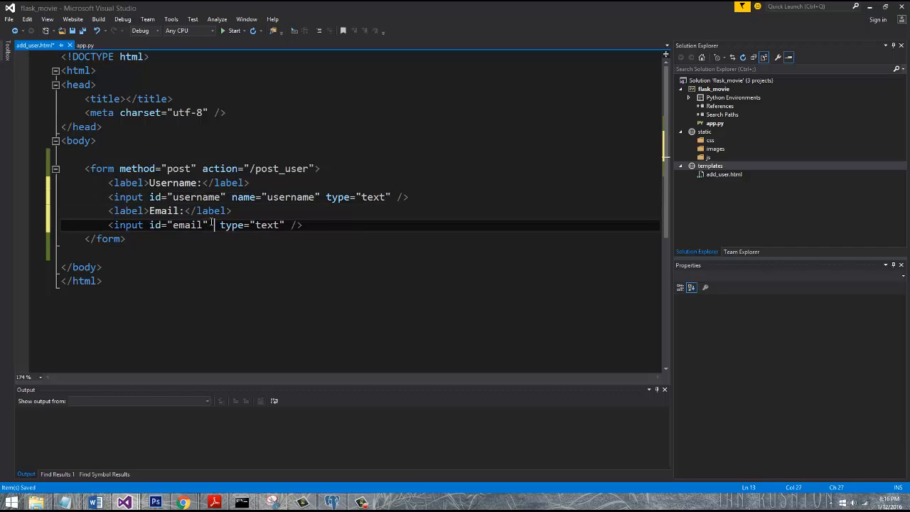
{"action": "type", "text": "name=\"email\""}
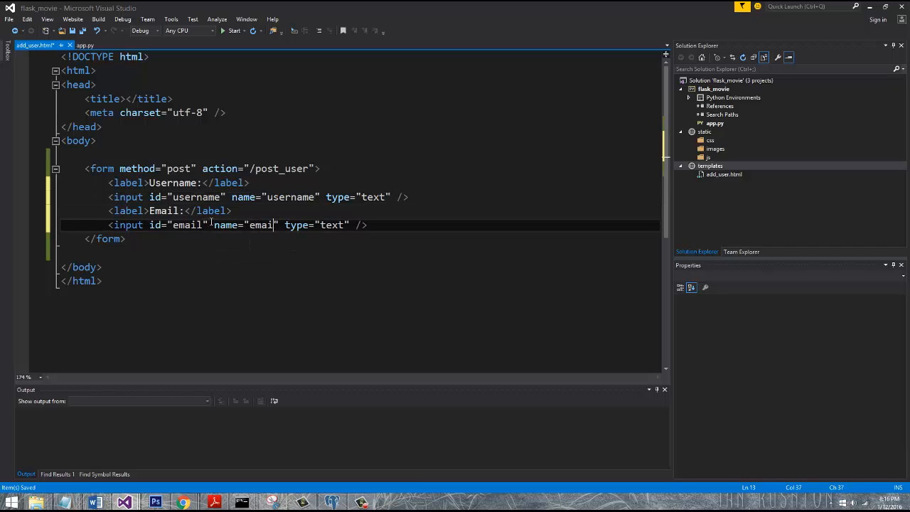
{"action": "type", "text": "l"}
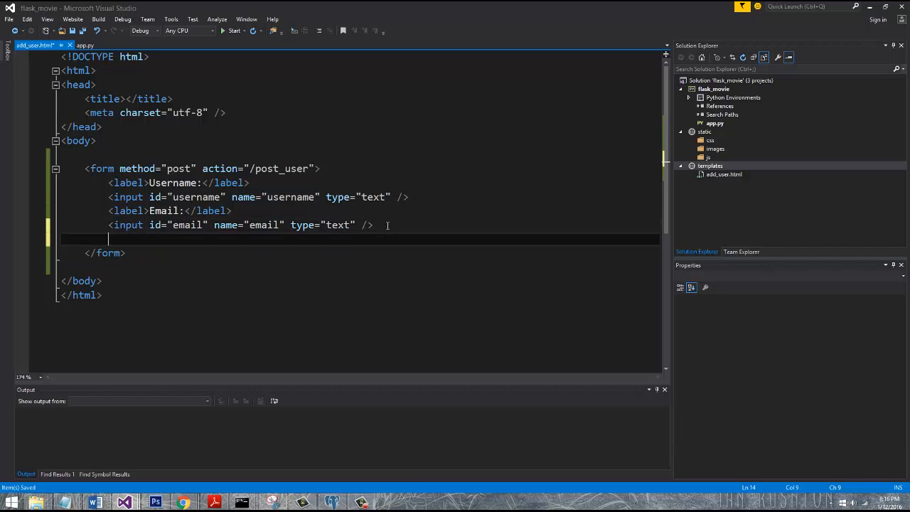
Add an <input type="submit" /> button and launch the app to test the form
{"action": "type", "text": "<input"}
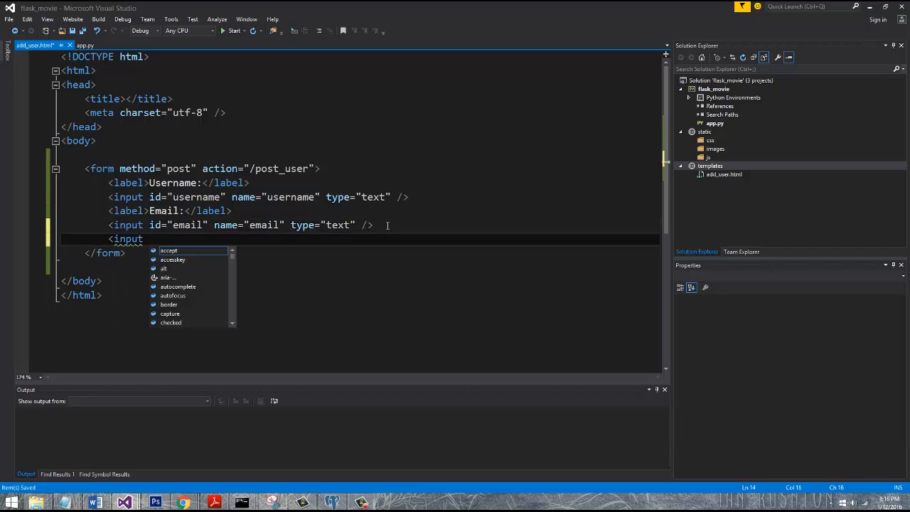
{"action": "type", "text": "type=\"submit\""}
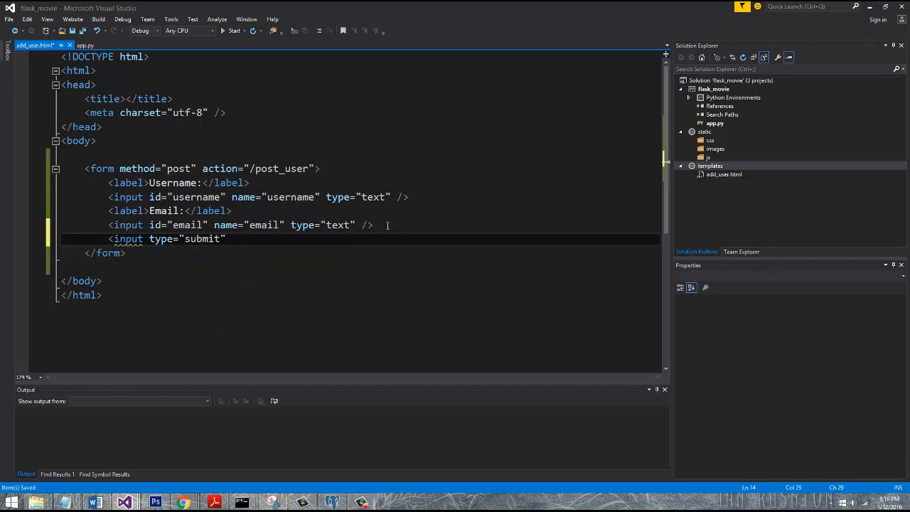
{"action": "type", "text": "/>"}
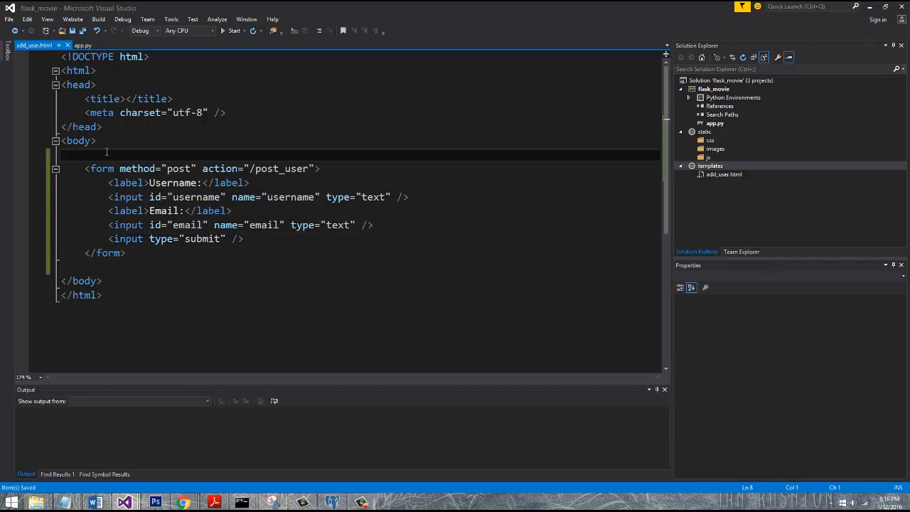
{"action": "key", "text": "Backspace"}
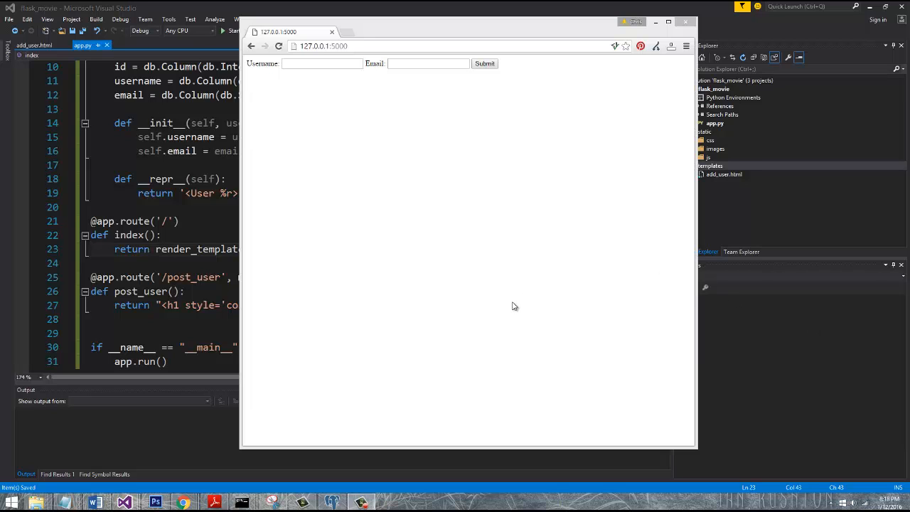
{"action": "mouse_move", "coordinate": [266, 68]}
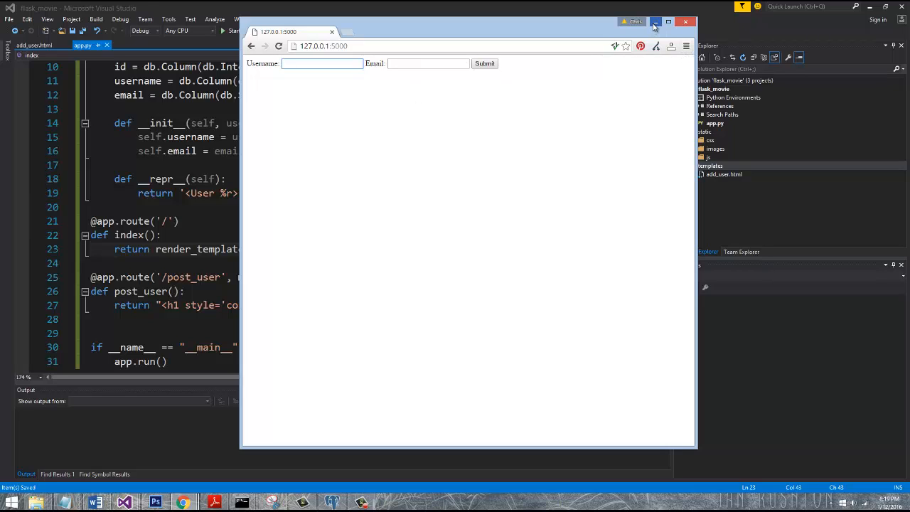
Minimize Chrome after reviewing the rendered form to return to Visual Studio
{"action": "left_click", "coordinate": [686, 21]}
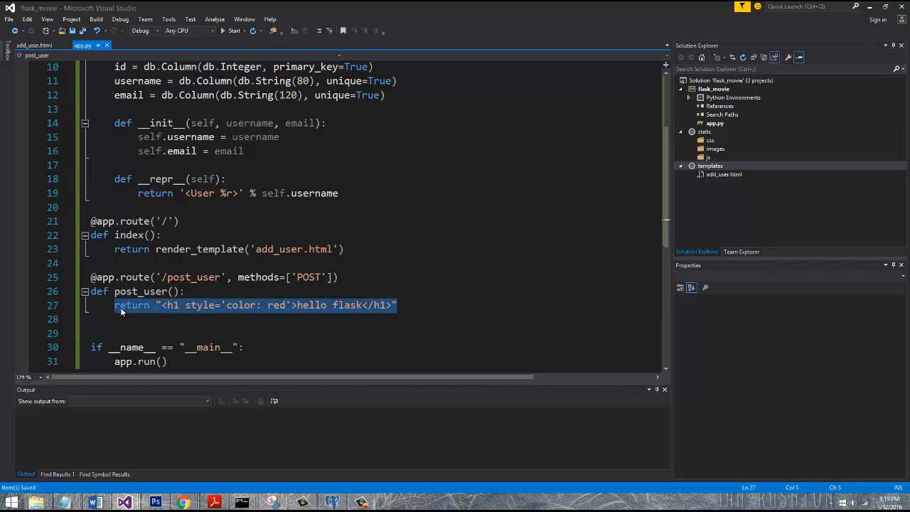
Replace the hello flask return line with user = User()
{"action": "key", "text": "Delete"}
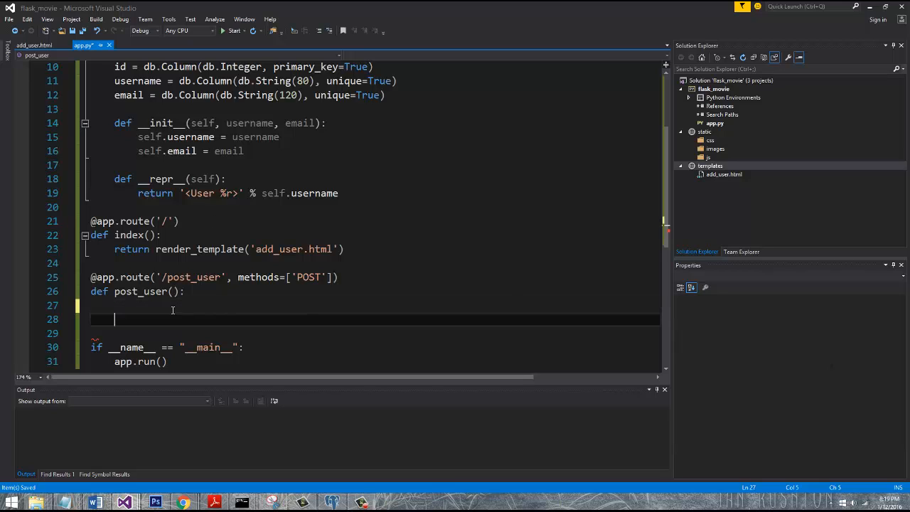
{"action": "type", "text": "user ="}
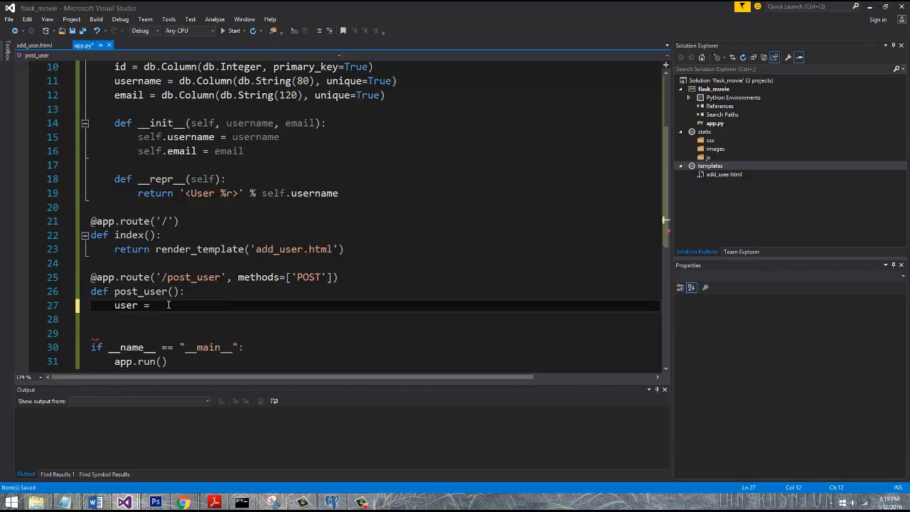
{"action": "type", "text": "User"}
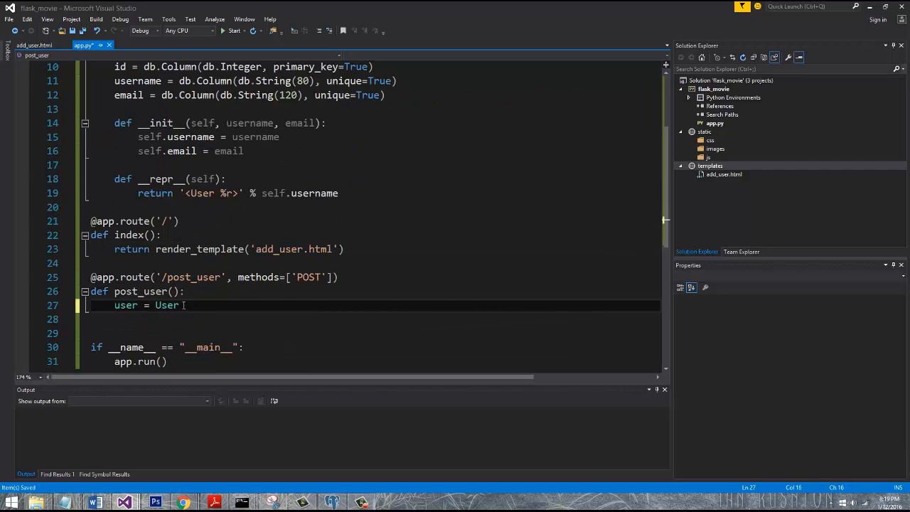
{"action": "type", "text": "("}
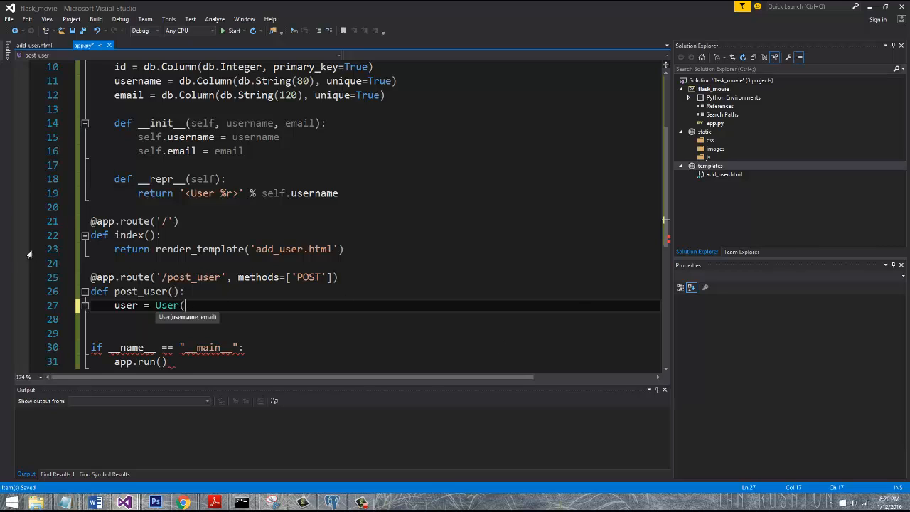
{"action": "type", "text": ")"}
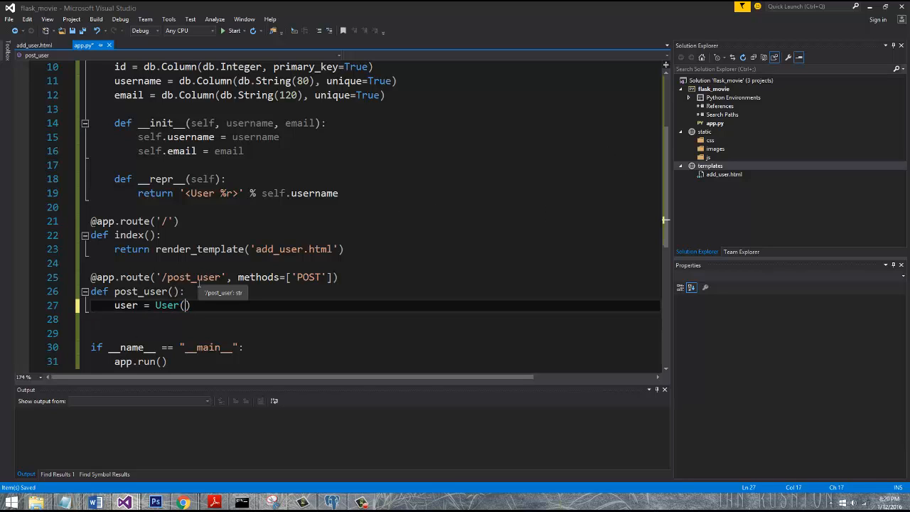
Pass request.form['username'] and request.form['email'] into the User constructor
{"action": "type", "text": "request."}
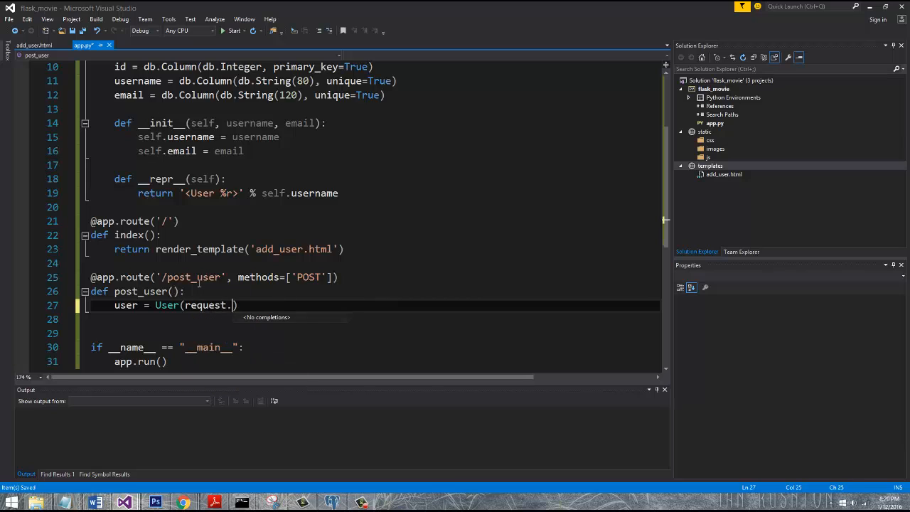
{"action": "type", "text": "form["}
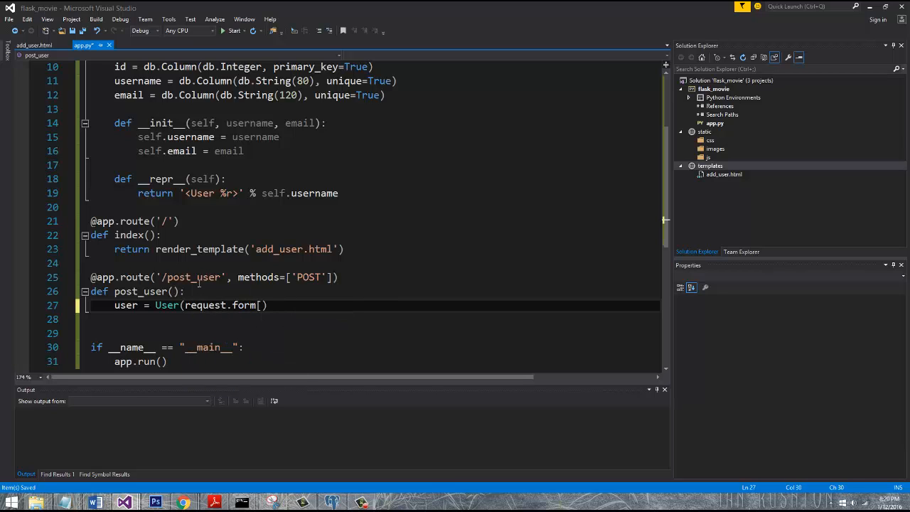
{"action": "type", "text": "'"}
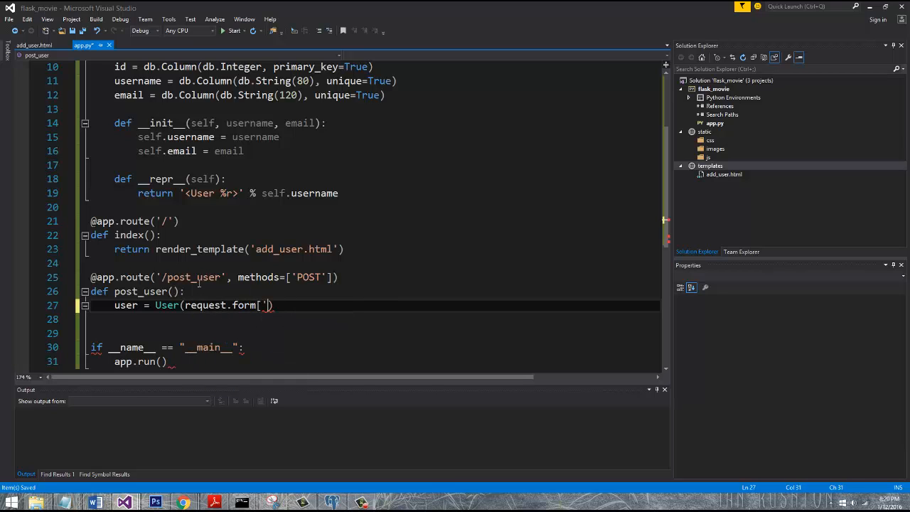
{"action": "type", "text": "username'],"}
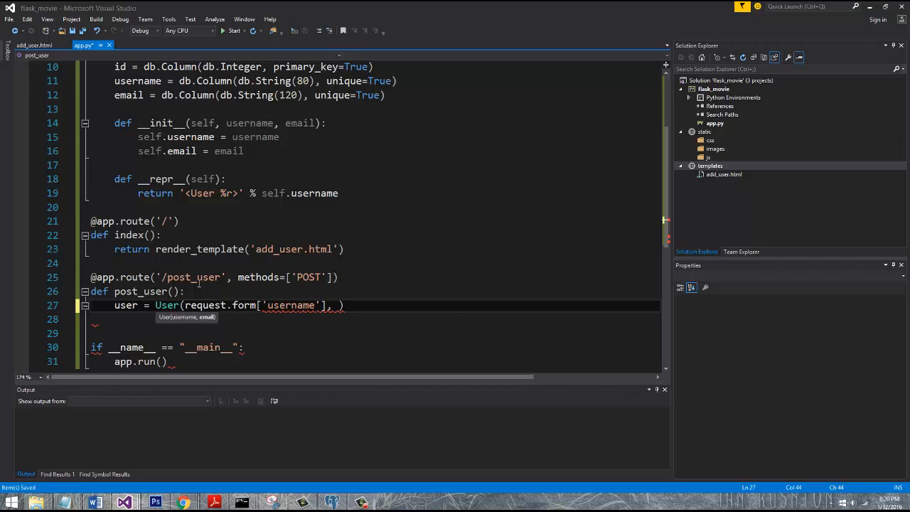
{"action": "type", "text": "request.form[]"}
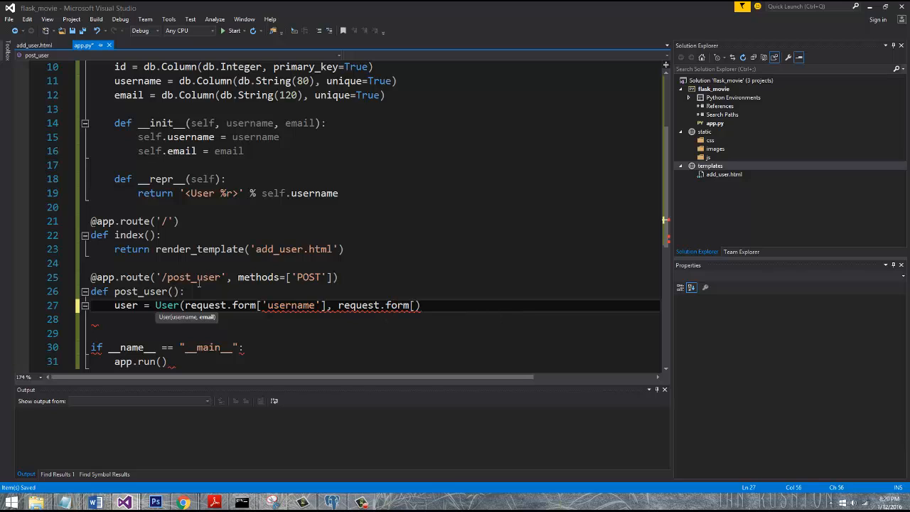
{"action": "type", "text": "'email'"}
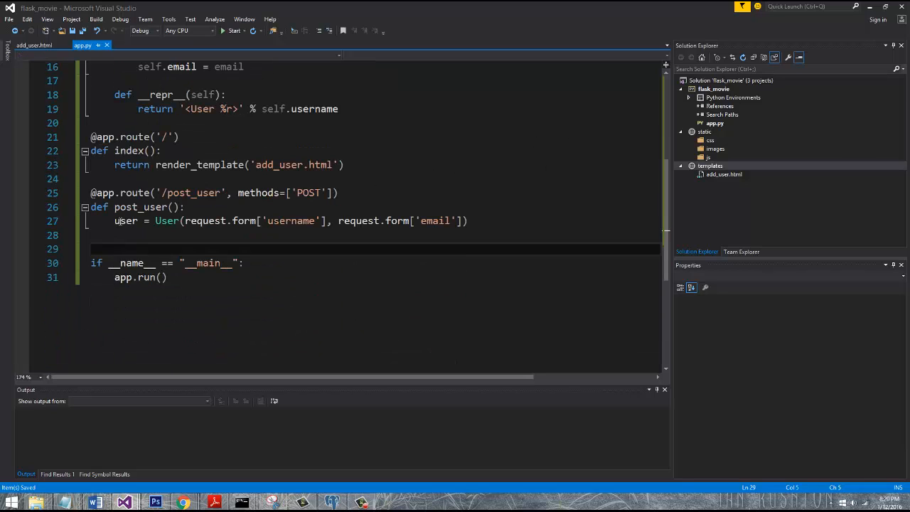
Write db.session.add(user) and db.session.commit() below the User creation line
{"action": "double_click", "coordinate": [166, 220]}
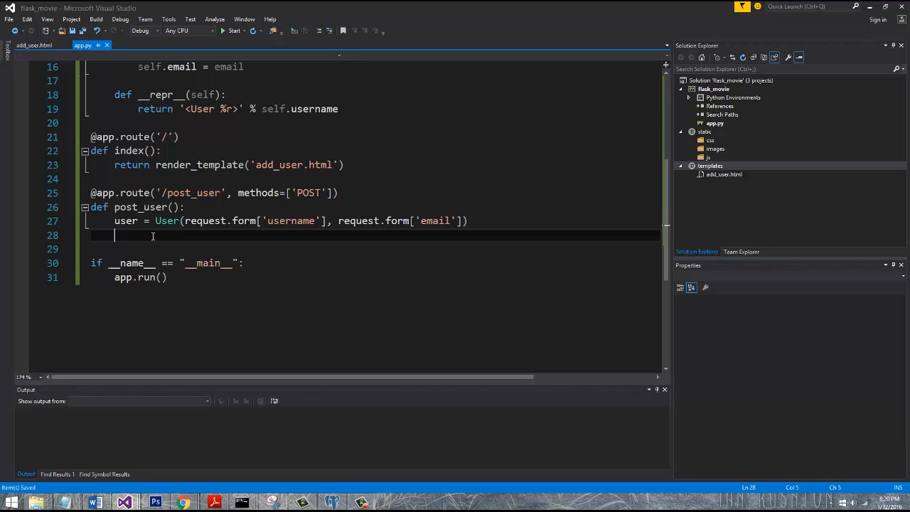
{"action": "type", "text": "db."}
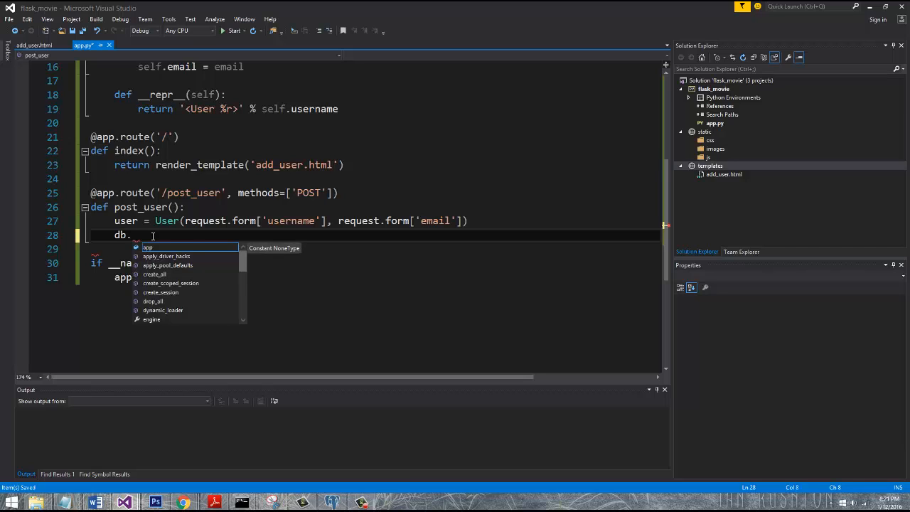
{"action": "type", "text": "session."}
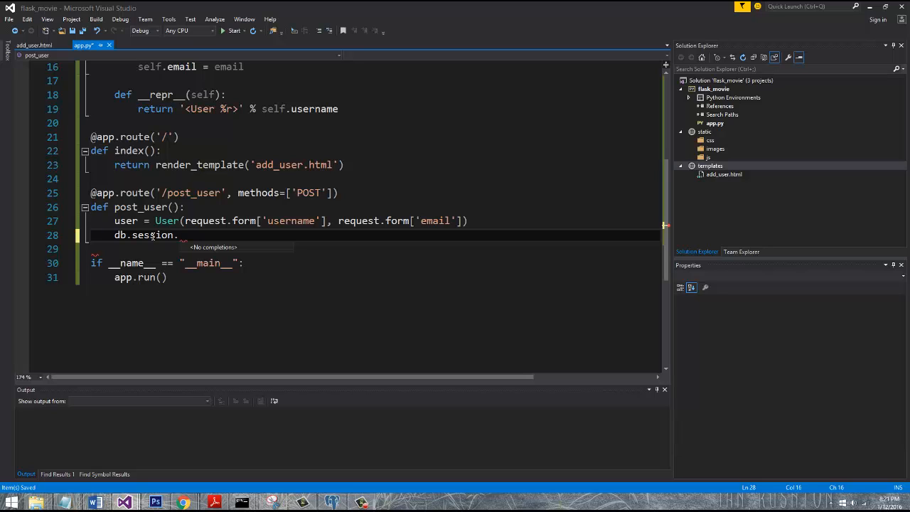
{"action": "type", "text": "add("}
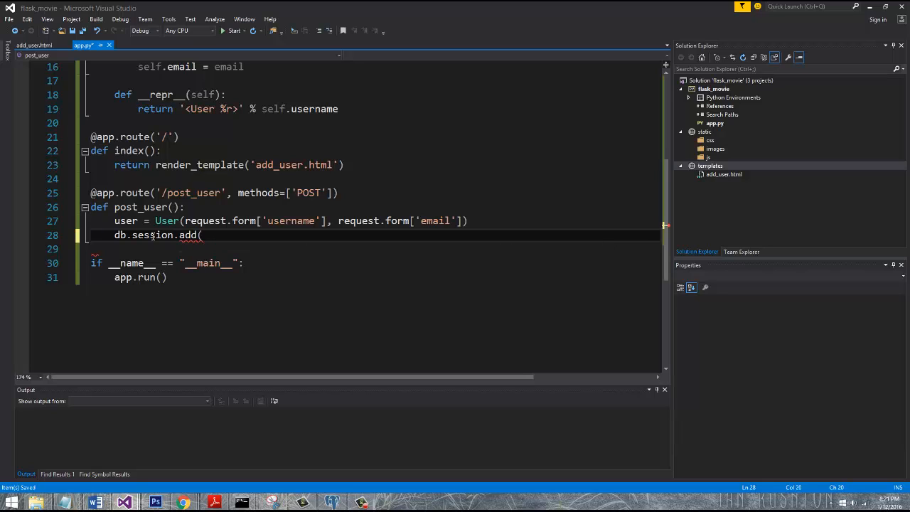
{"action": "type", "text": "user)"}
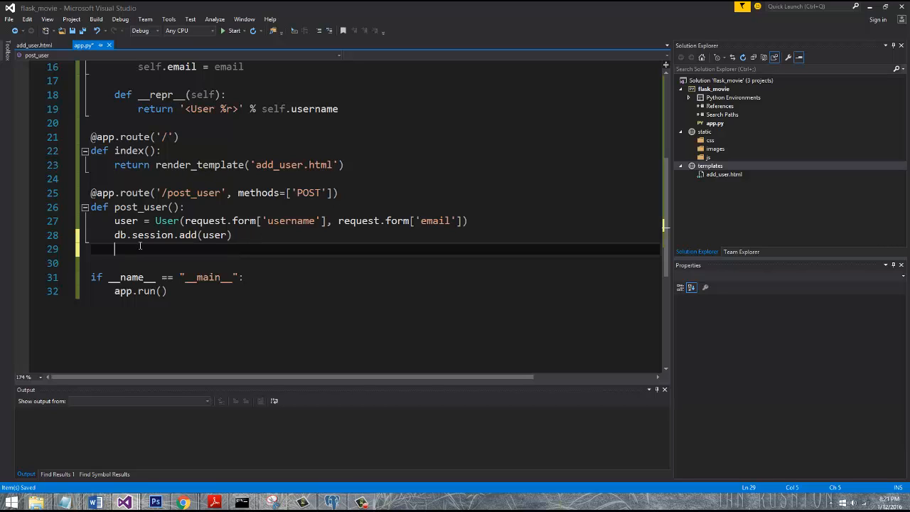
{"action": "type", "text": "db.session.commit"}
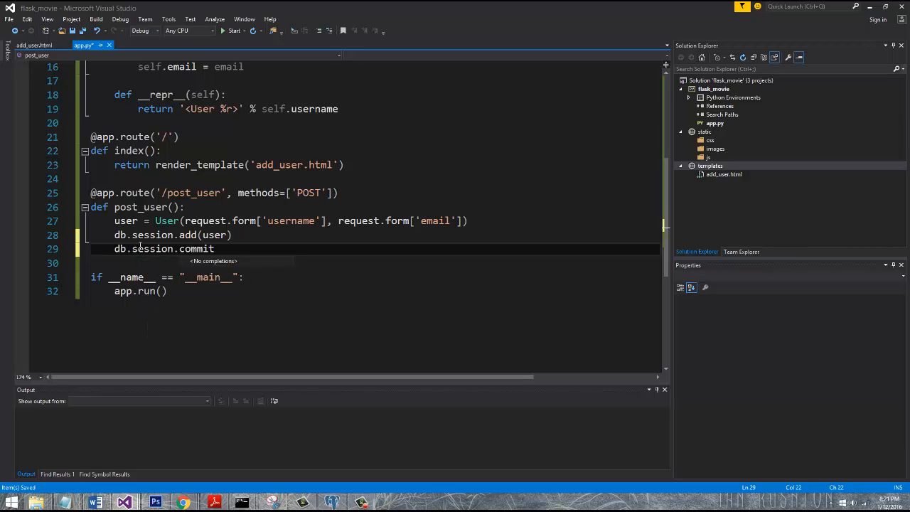
{"action": "type", "text": "()"}
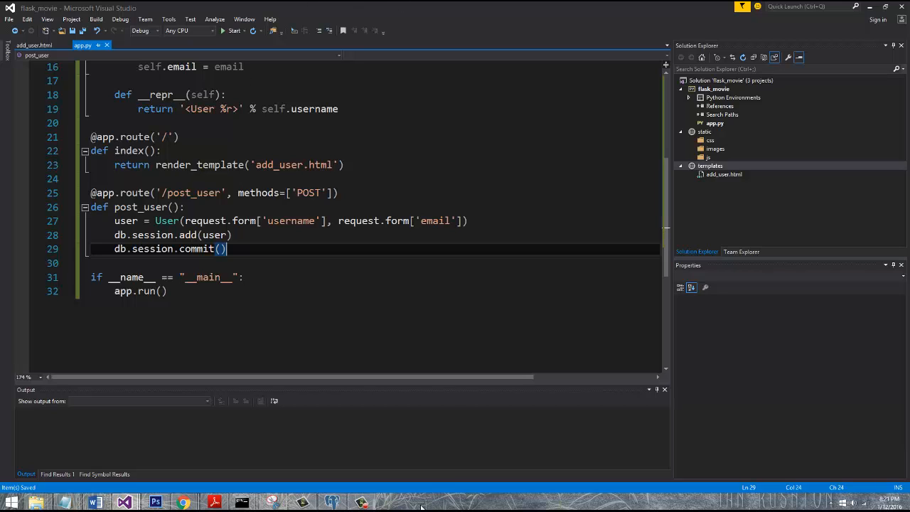
{"action": "mouse_move", "coordinate": [269, 241]}
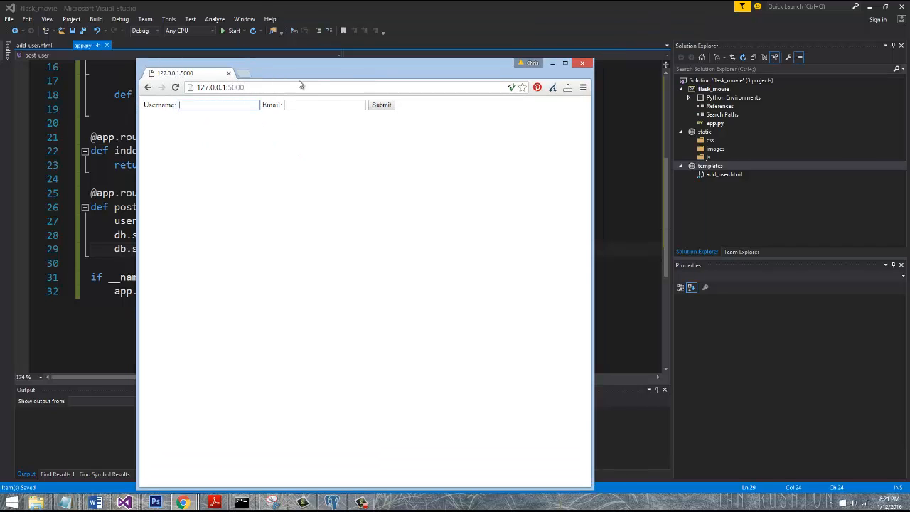
Enter a test username and email in the form and submit it, getting a 500 error
{"action": "type", "text": "test"}
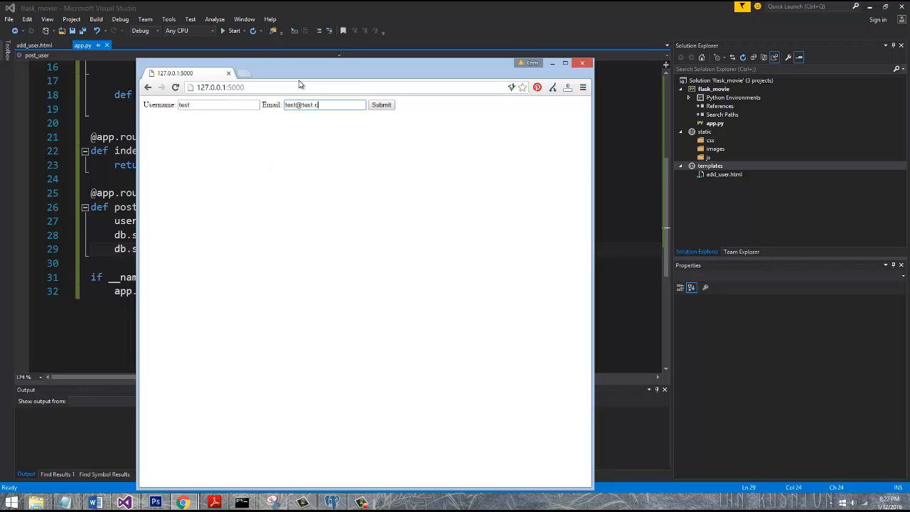
{"action": "left_click", "coordinate": [381, 105]}
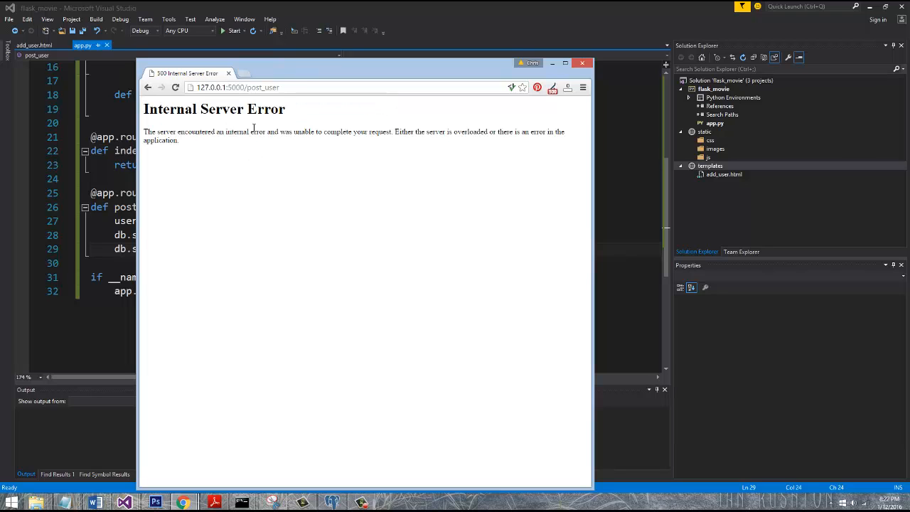
{"action": "mouse_move", "coordinate": [241, 503]}
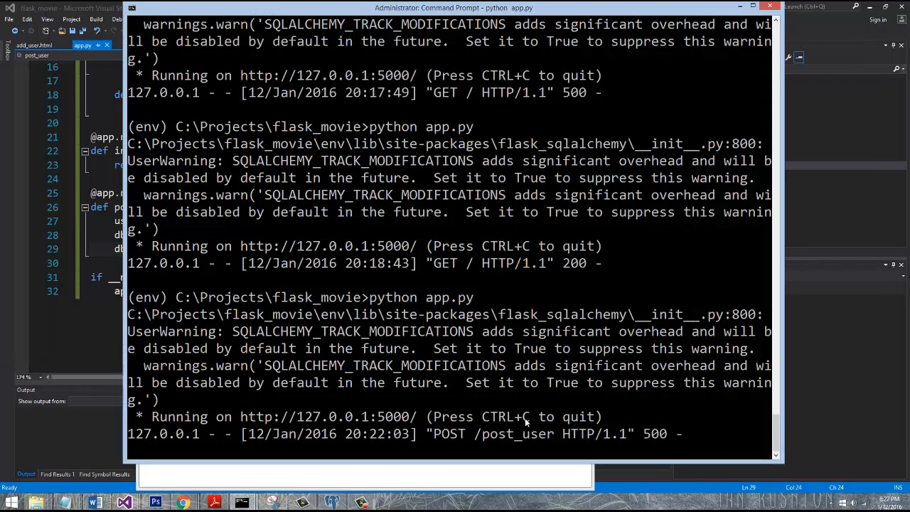
{"action": "mouse_move", "coordinate": [93, 501]}
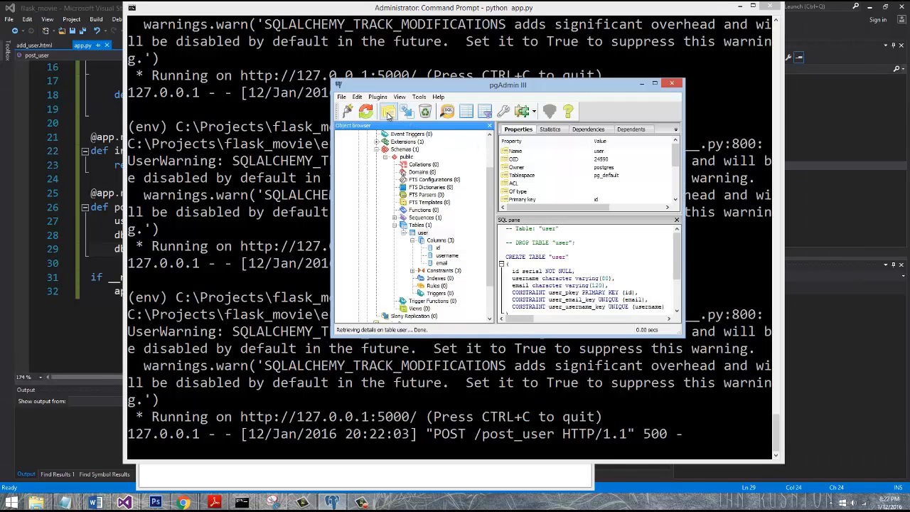
Expand Tables > user > Columns and view the rows stored in the user table
{"action": "left_click", "coordinate": [387, 111]}
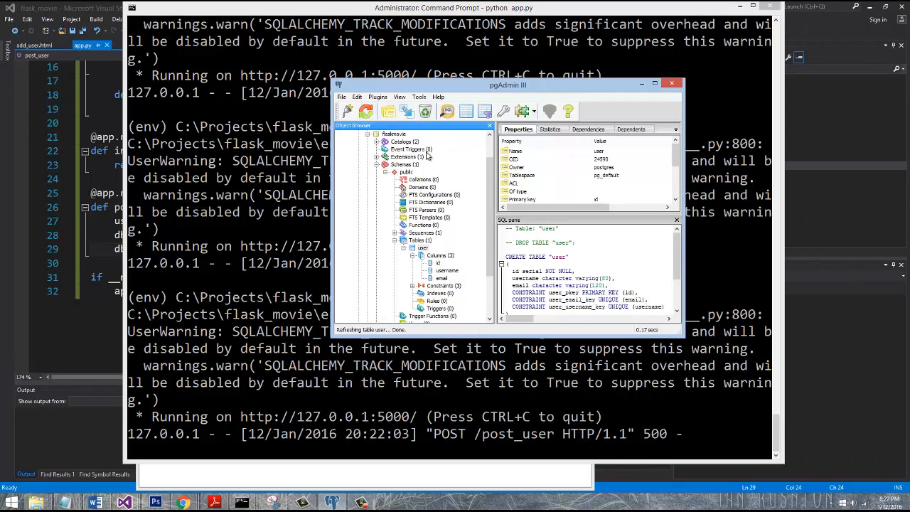
{"action": "left_click", "coordinate": [437, 256]}
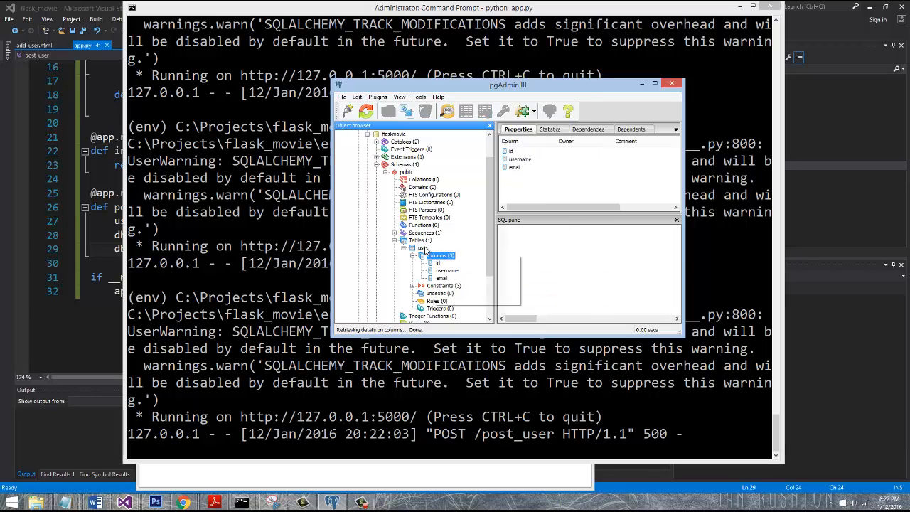
{"action": "right_click", "coordinate": [418, 247]}
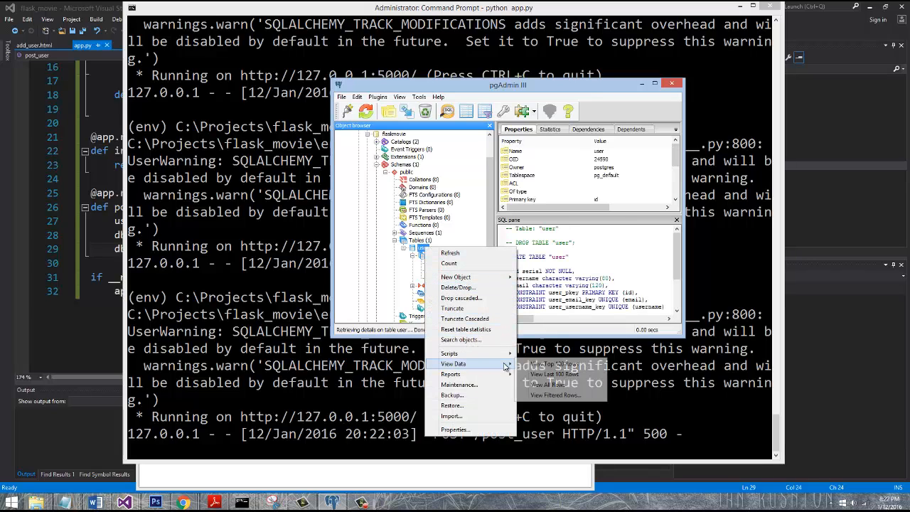
{"action": "left_click", "coordinate": [546, 384]}
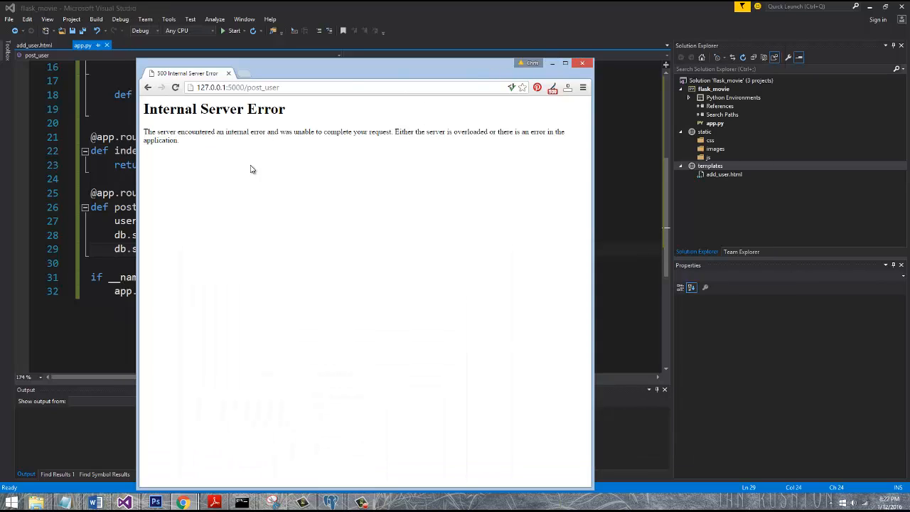
{"action": "mouse_move", "coordinate": [236, 130]}
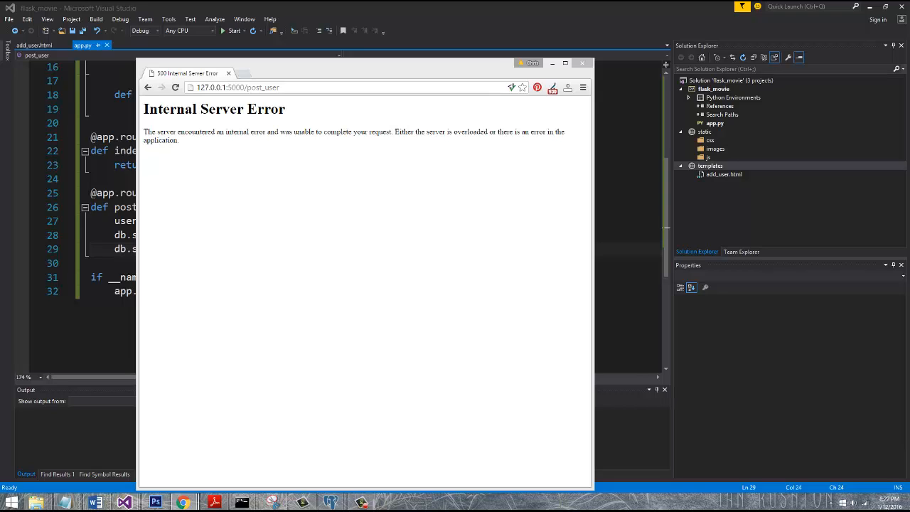
{"action": "mouse_move", "coordinate": [532, 59]}
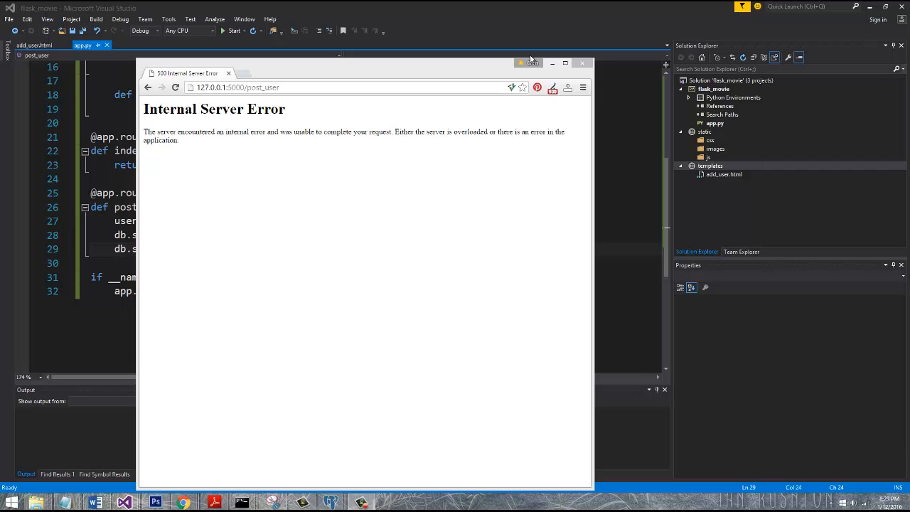
Add app.debug = True below the database URI config in app.py
{"action": "left_click", "coordinate": [581, 62]}
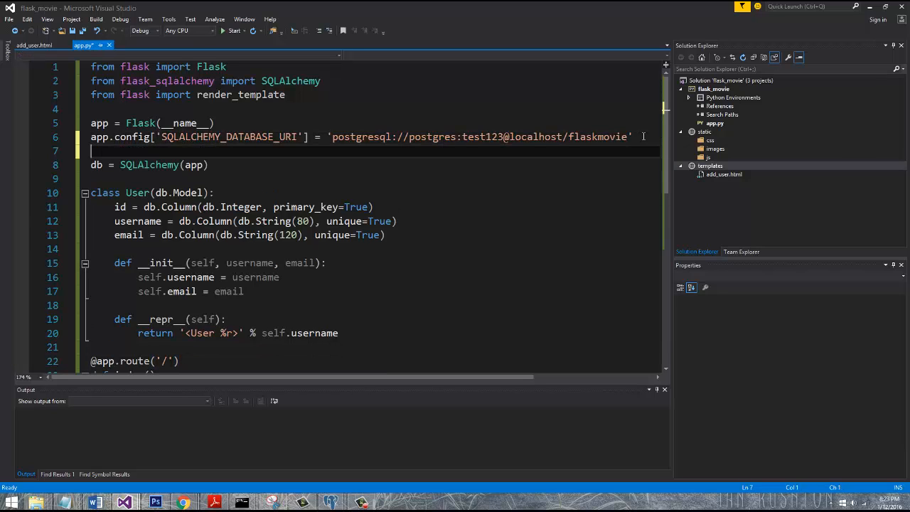
{"action": "type", "text": "app.debug = True"}
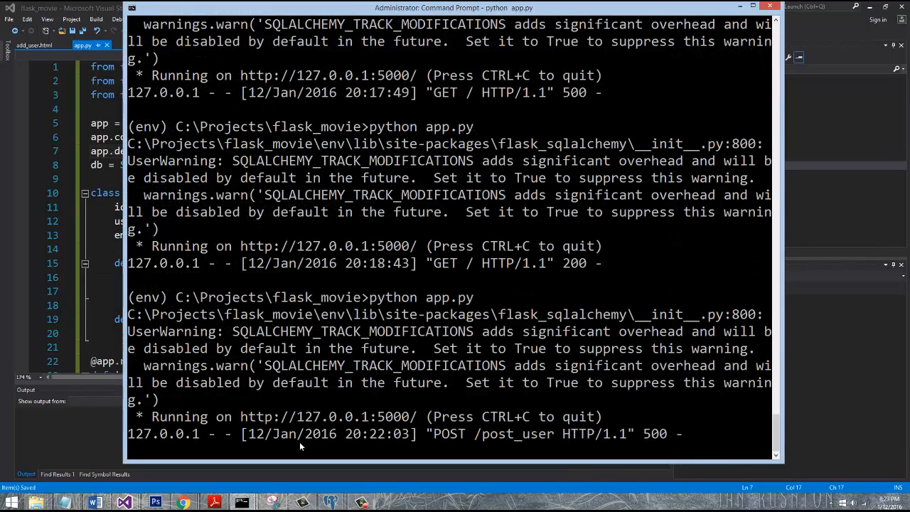
{"action": "scroll", "scroll_direction": "down", "scroll_amount": 3}
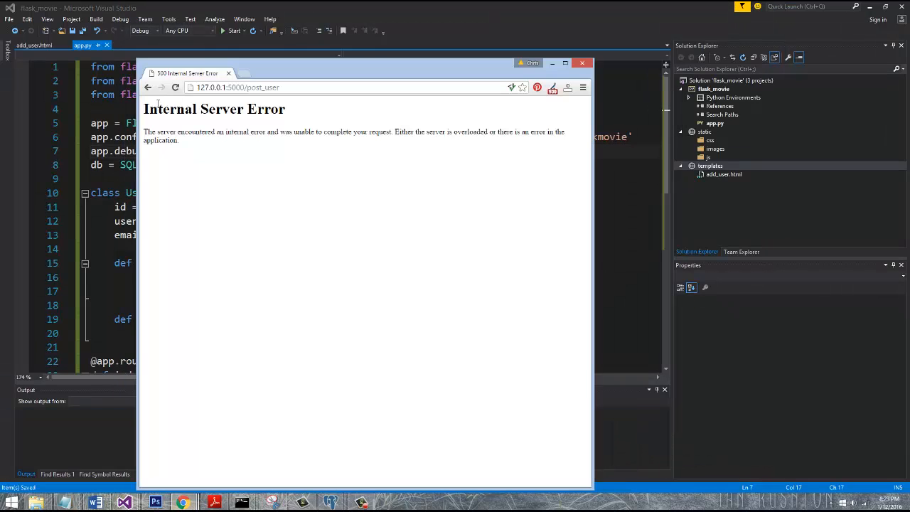
Resubmit the test user and read the NameError 'request' is not defined traceback, then return to code
{"action": "left_click", "coordinate": [147, 87]}
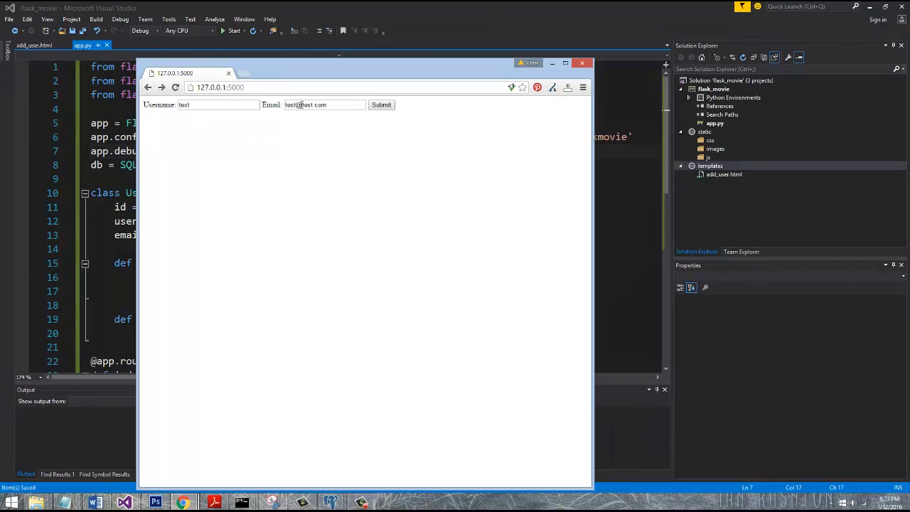
{"action": "left_click", "coordinate": [382, 106]}
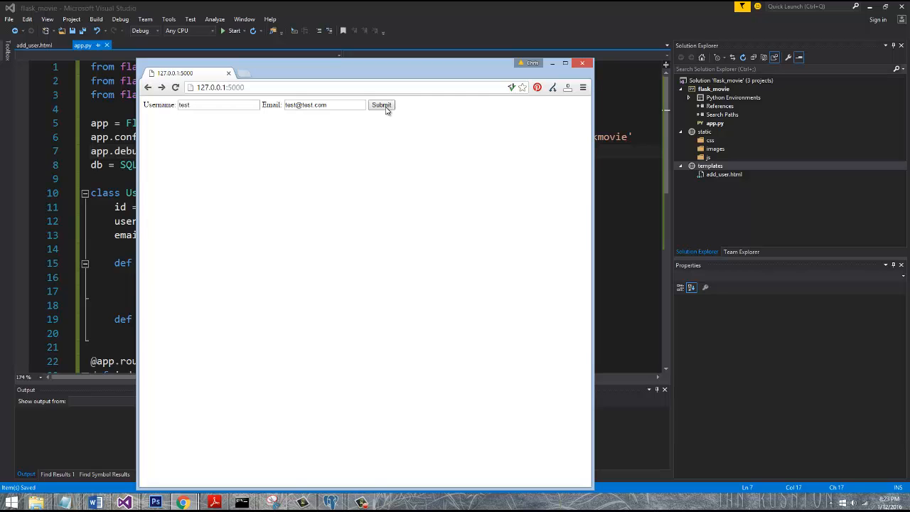
{"action": "left_click", "coordinate": [381, 106]}
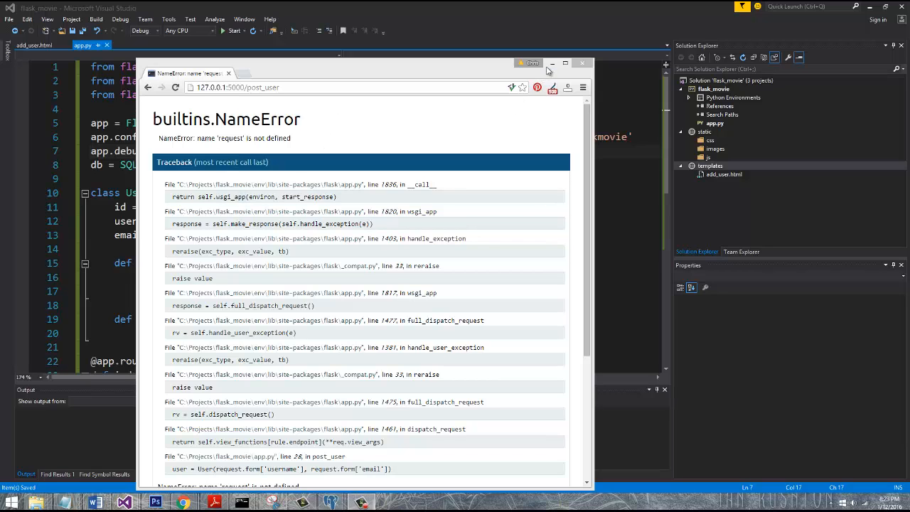
{"action": "left_click", "coordinate": [583, 63]}
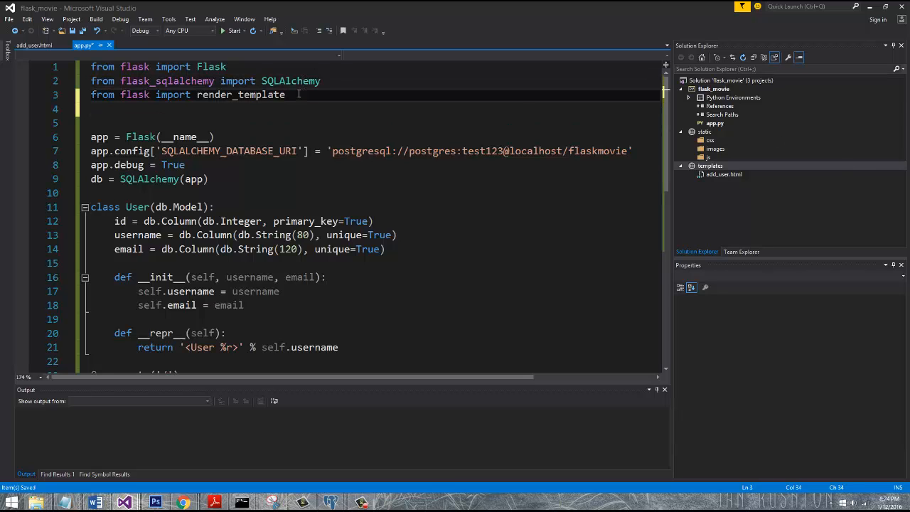
Add 'from flask import request' below the other imports in app.py
{"action": "type", "text": "from flask import request"}
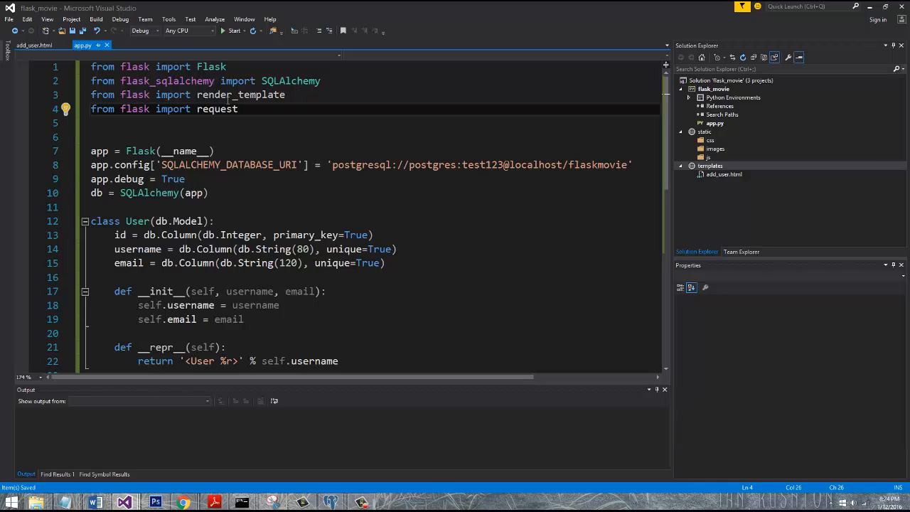
{"action": "mouse_move", "coordinate": [248, 143]}
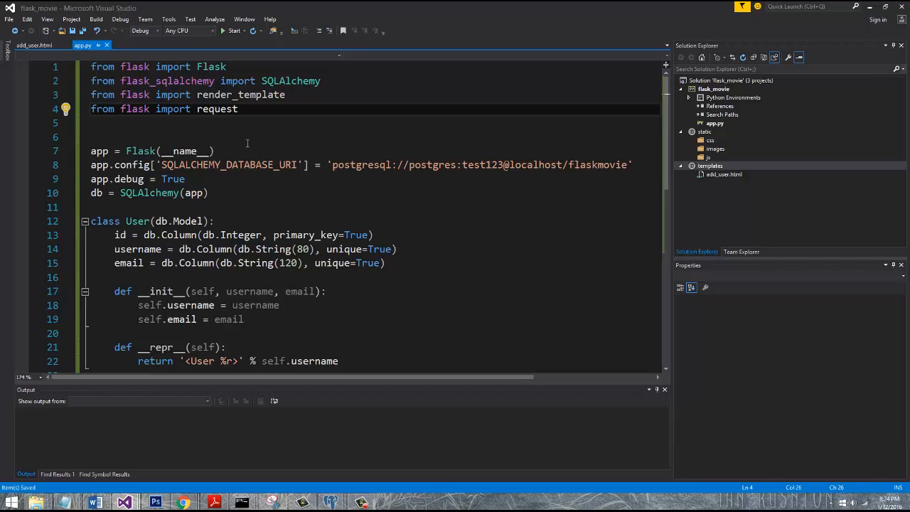
{"action": "scroll", "scroll_direction": "down", "scroll_amount": 3}
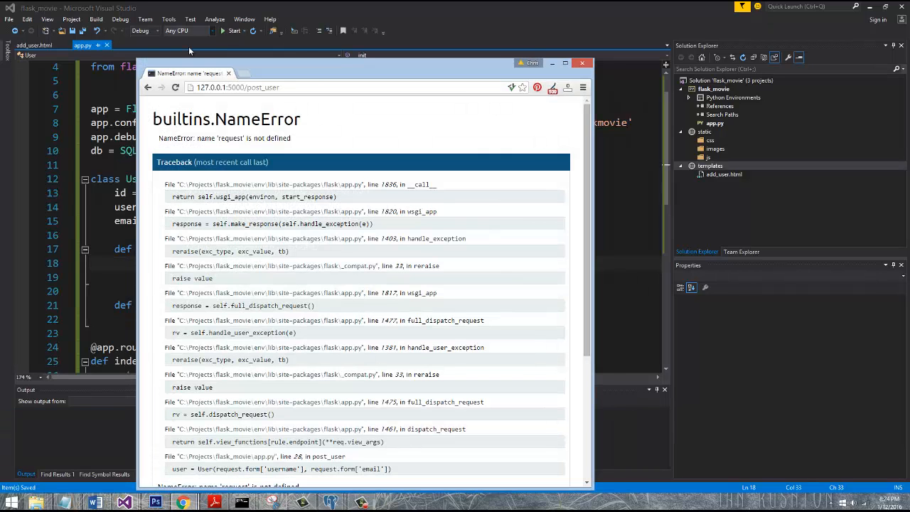
{"action": "left_click", "coordinate": [148, 87]}
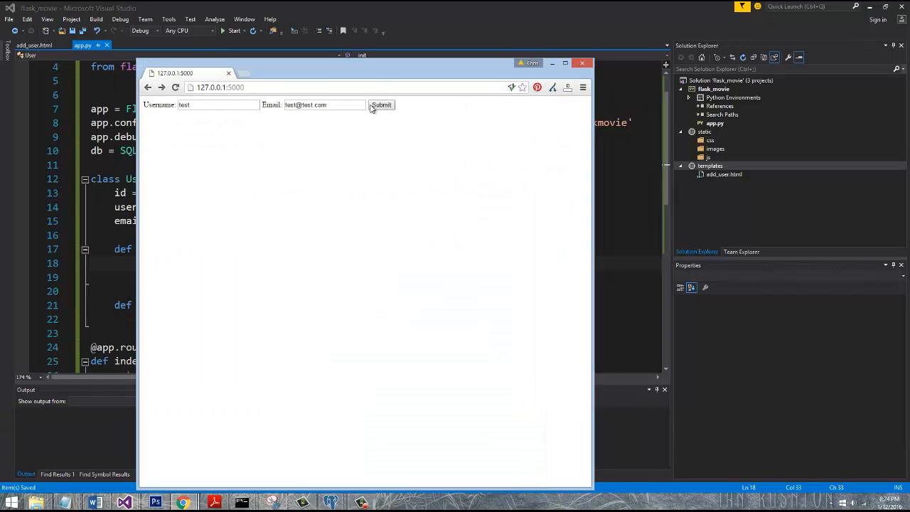
{"action": "left_click", "coordinate": [381, 106]}
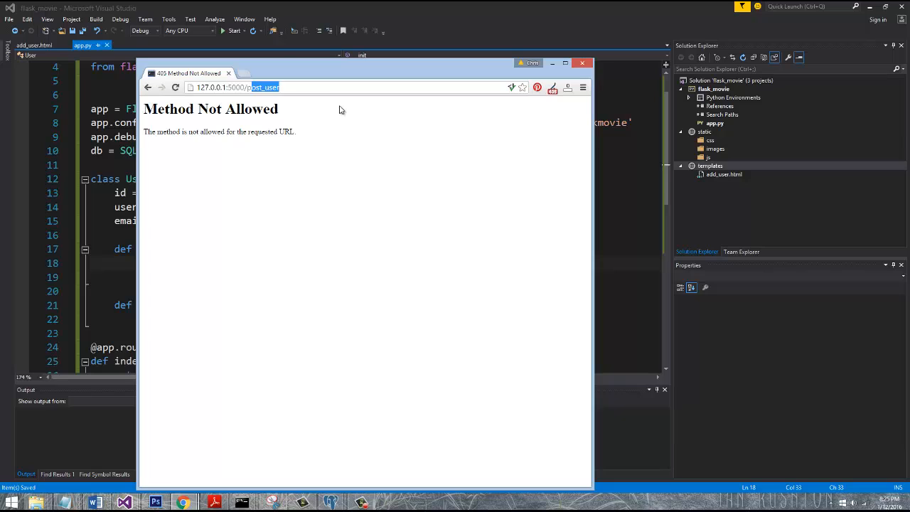
{"action": "mouse_move", "coordinate": [337, 110]}
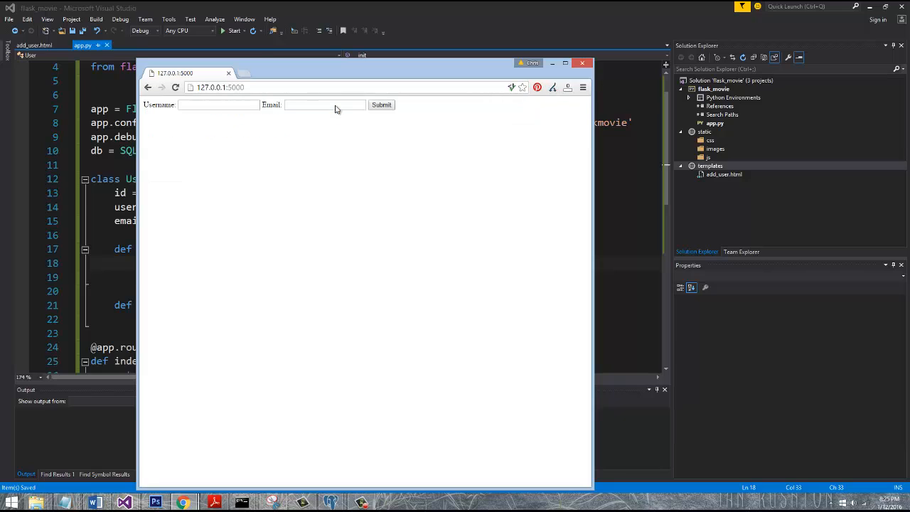
{"action": "left_click", "coordinate": [219, 105]}
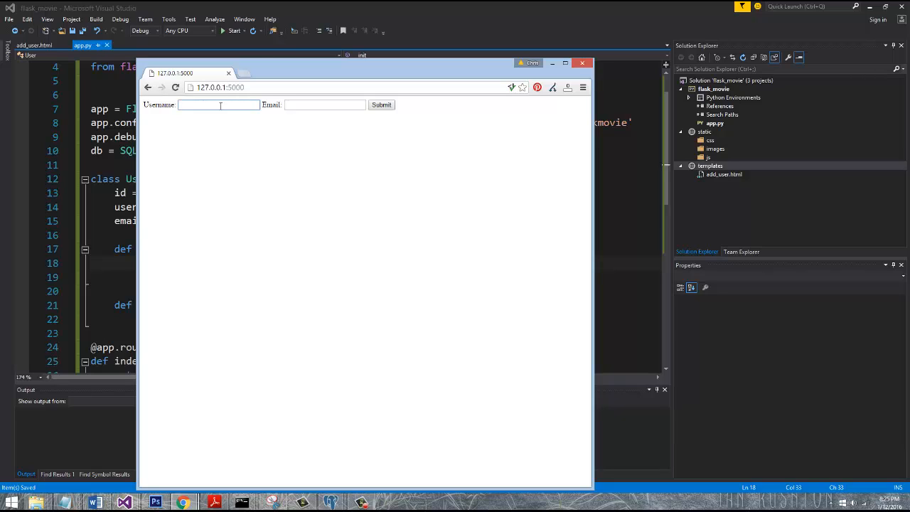
{"action": "type", "text": "test@gmail.com"}
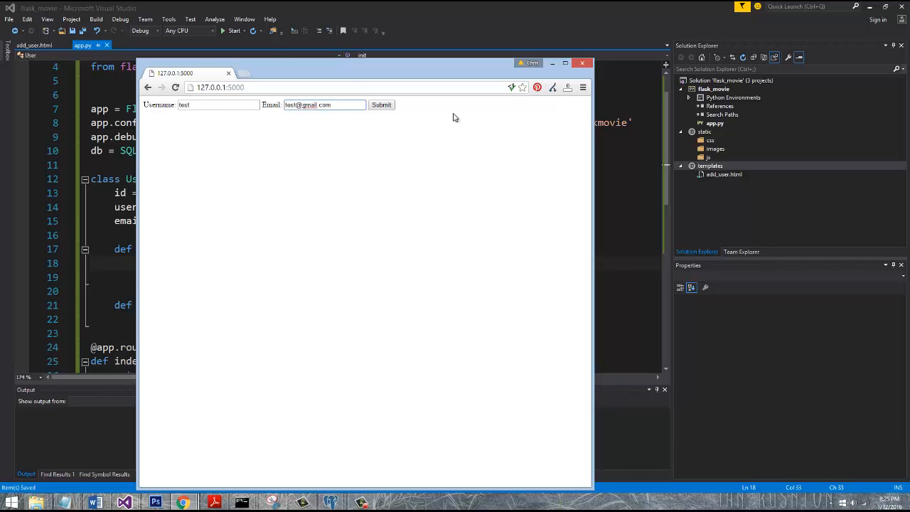
{"action": "left_click", "coordinate": [381, 105]}
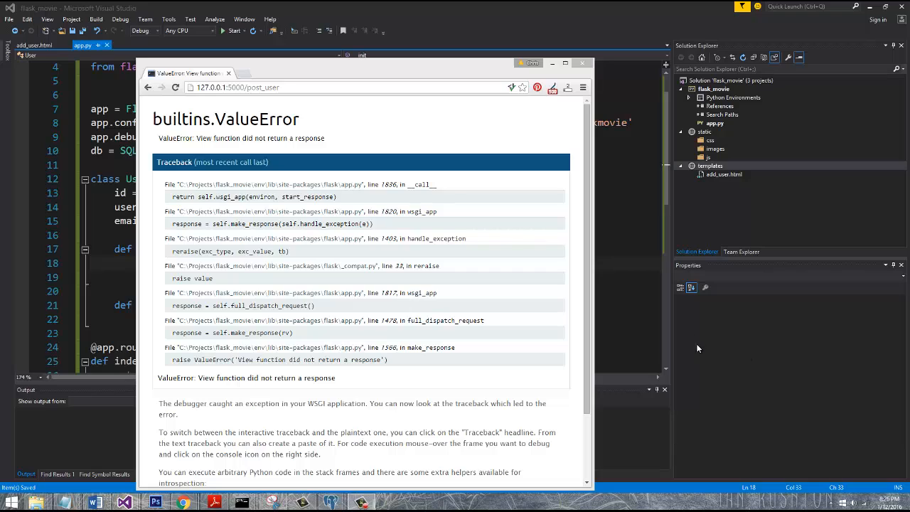
{"action": "mouse_move", "coordinate": [515, 105]}
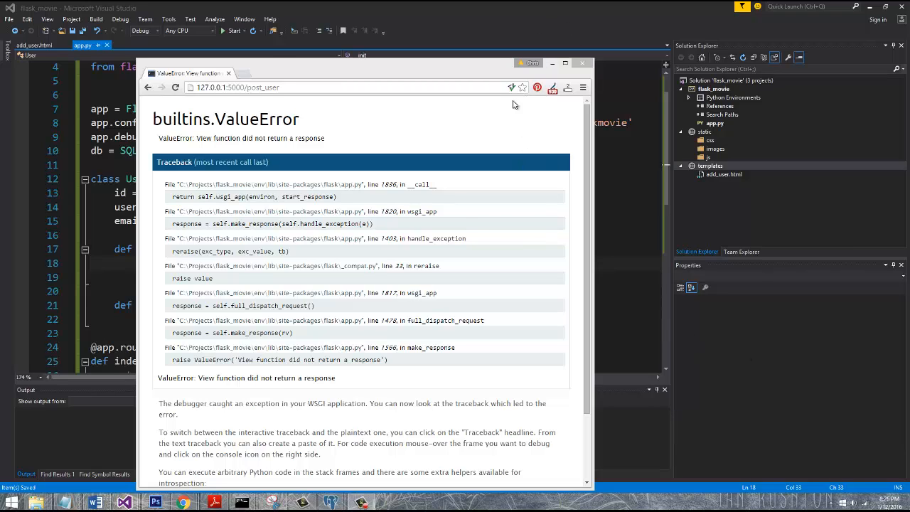
{"action": "mouse_move", "coordinate": [529, 98]}
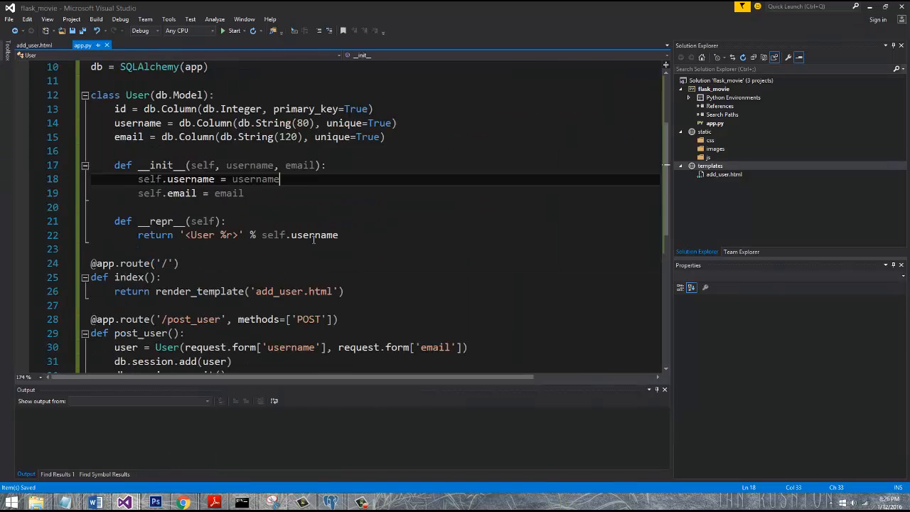
Read through the ValueError traceback: view function did not return a response
{"action": "scroll", "scroll_direction": "down", "scroll_amount": 3}
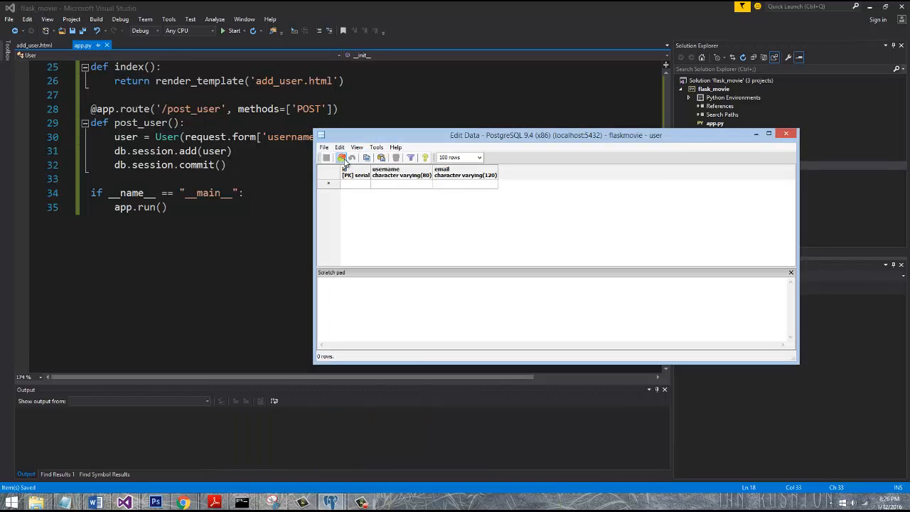
{"action": "left_click", "coordinate": [341, 156]}
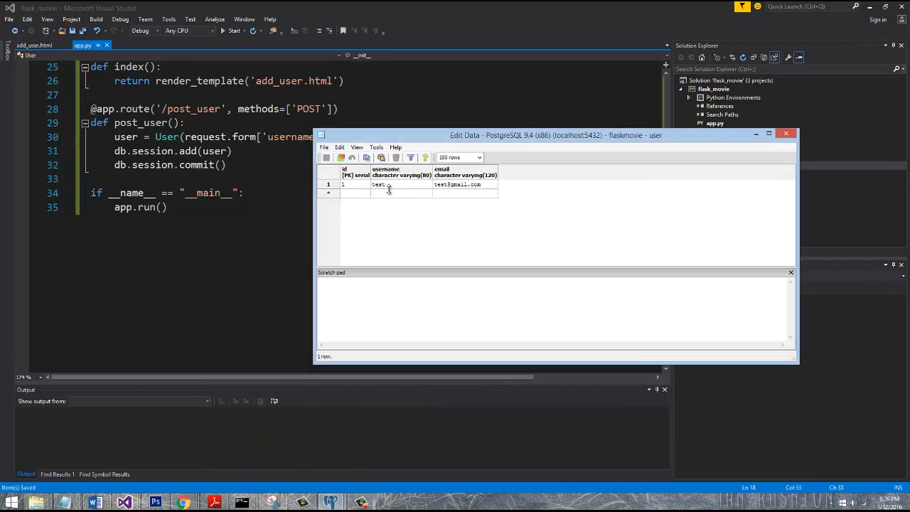
{"action": "mouse_move", "coordinate": [154, 165]}
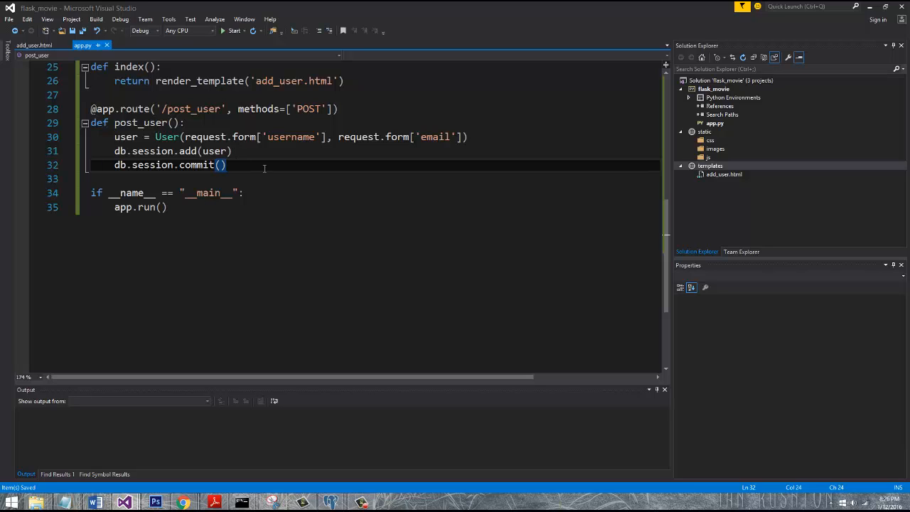
Add 'return redirect(url_for('/'))' after db.session.commit() in post_user
{"action": "type", "text": "return redirect(url_for('foo'))"}
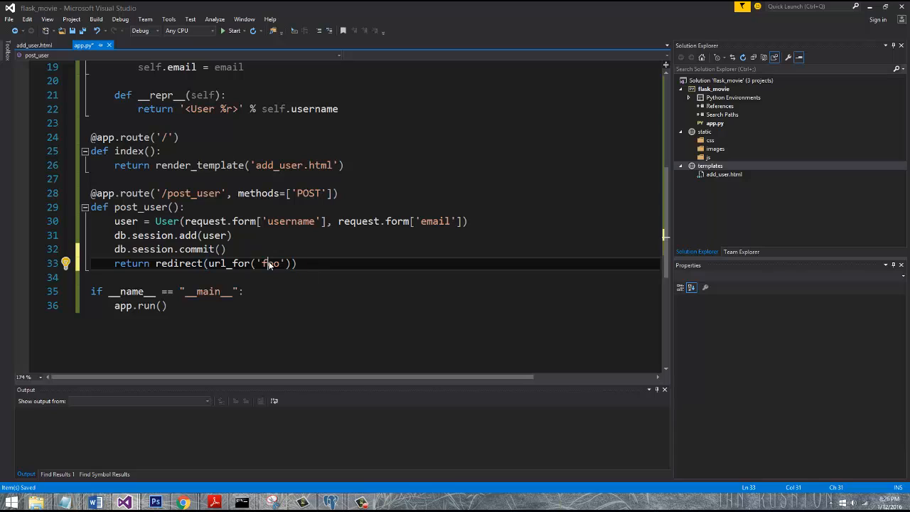
{"action": "type", "text": "in"}
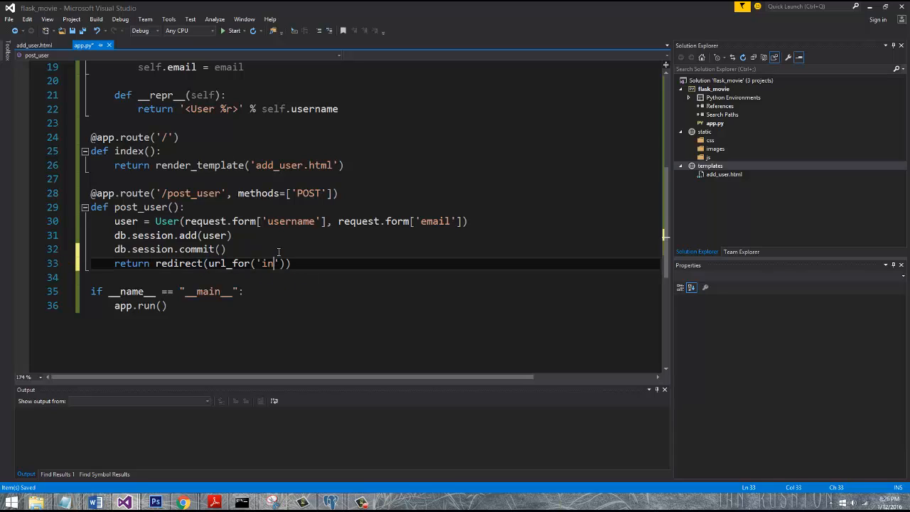
{"action": "key", "text": "Backspace"}
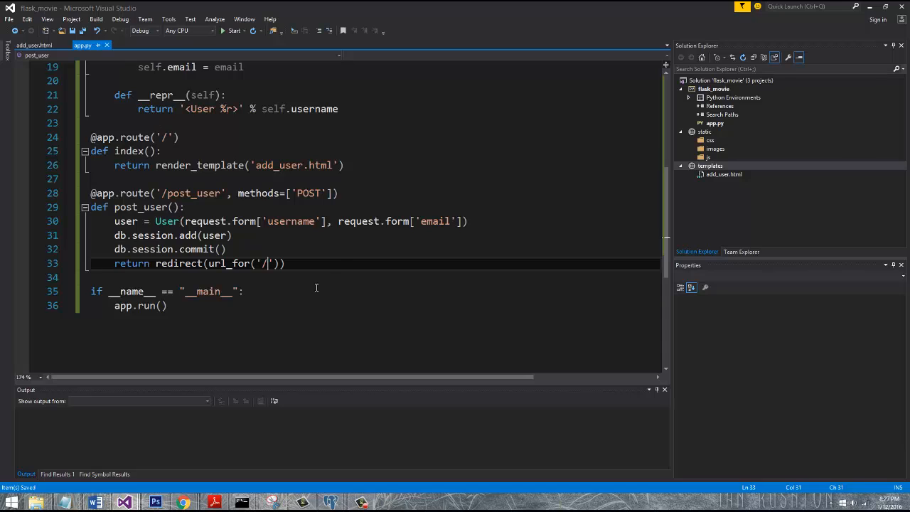
{"action": "mouse_move", "coordinate": [166, 161]}
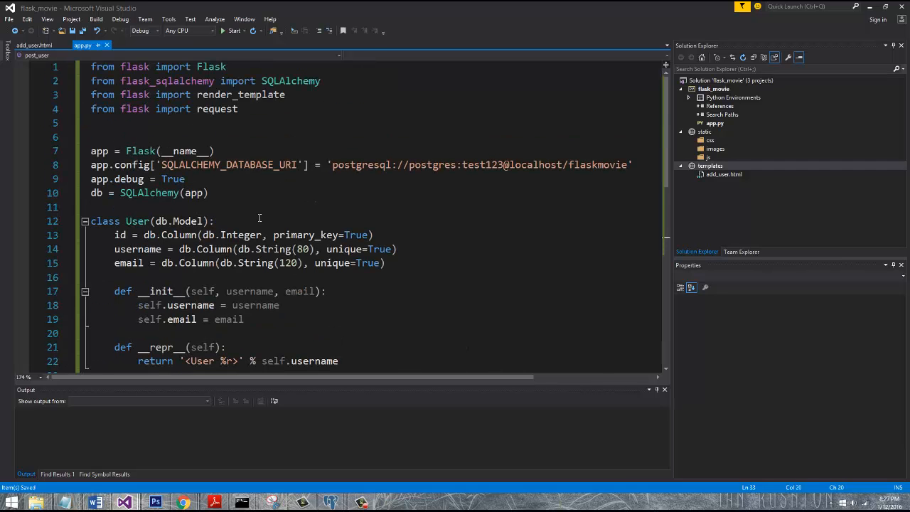
{"action": "scroll", "scroll_direction": "down", "scroll_amount": 3}
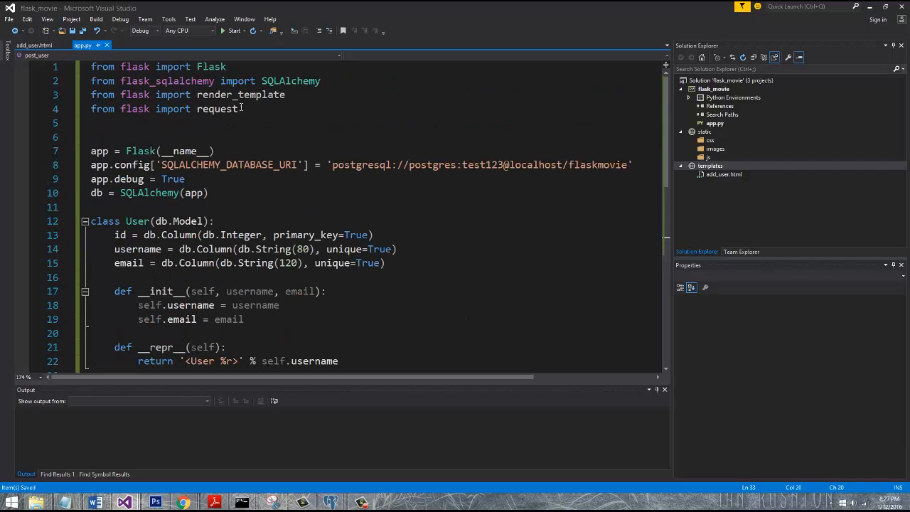
Merge the imports into 'from flask import request, redirect, render_template'
{"action": "type", "text": "."}
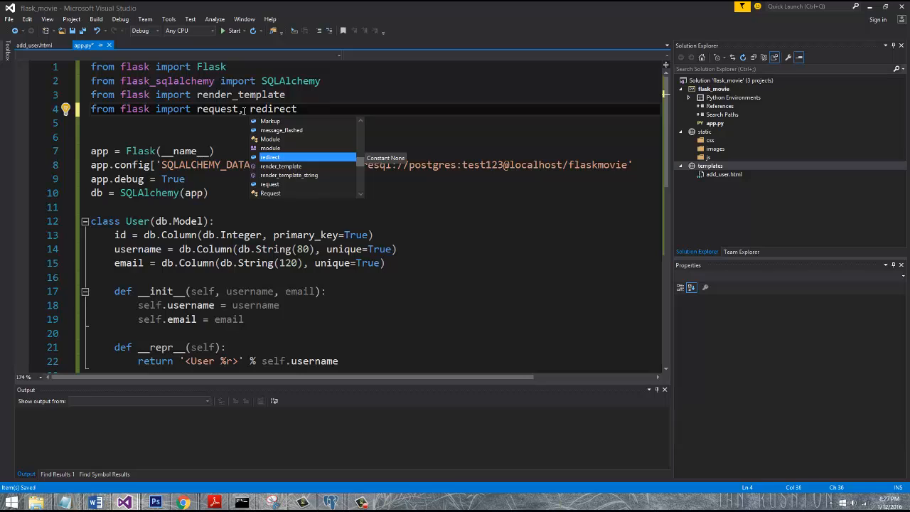
{"action": "type", "text": ","}
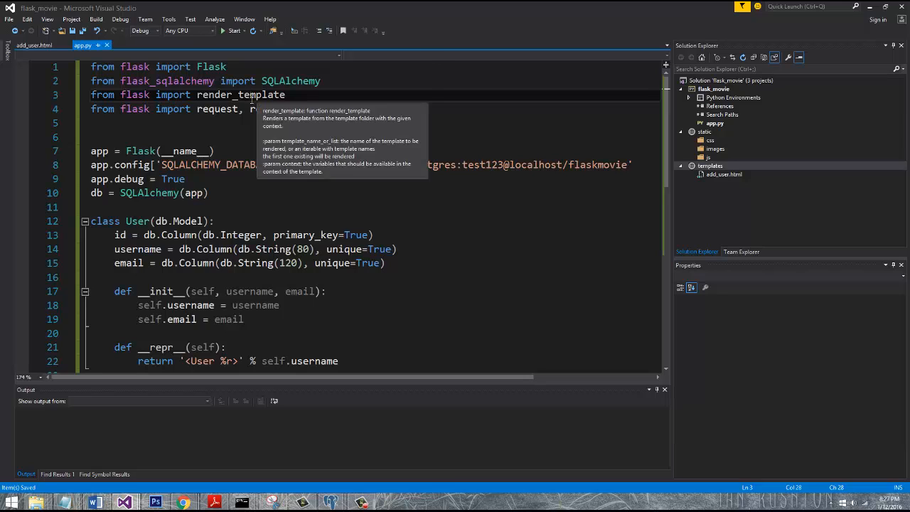
{"action": "double_click", "coordinate": [241, 94]}
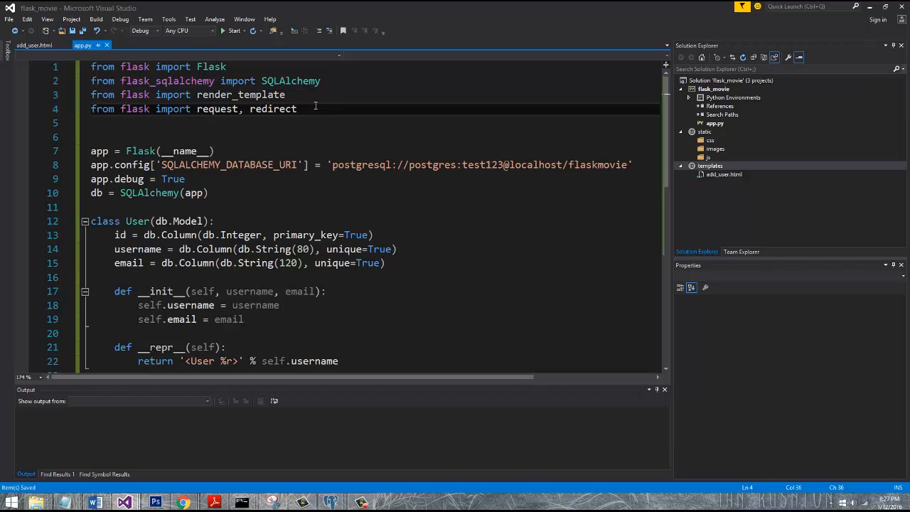
{"action": "type", "text": ", render_template"}
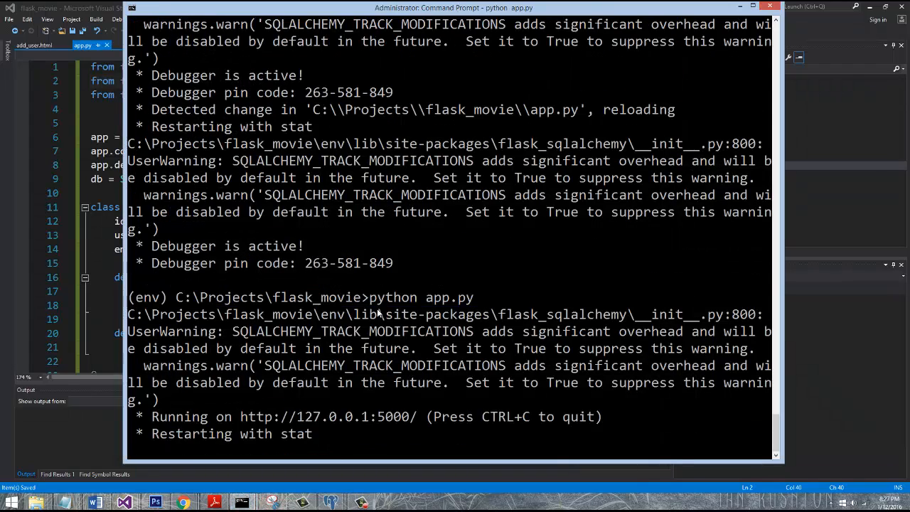
{"action": "scroll", "scroll_direction": "down", "scroll_amount": 3}
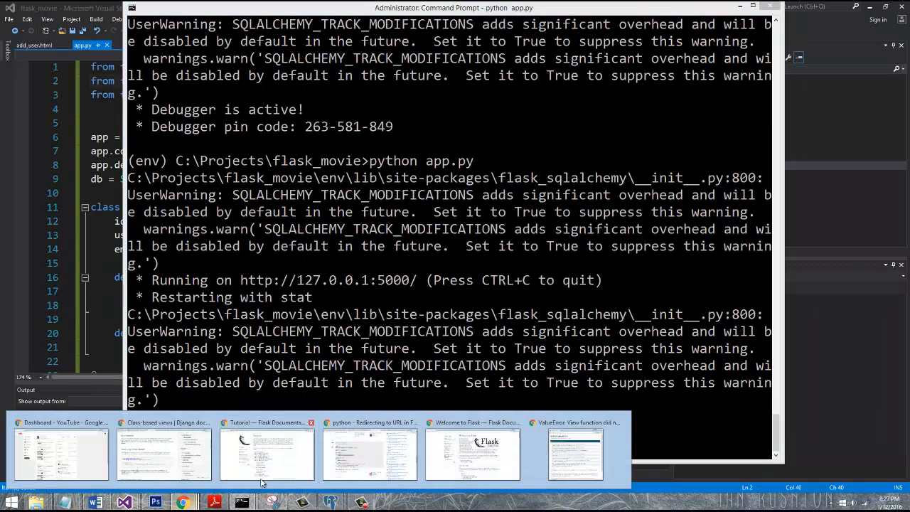
{"action": "left_click", "coordinate": [574, 454]}
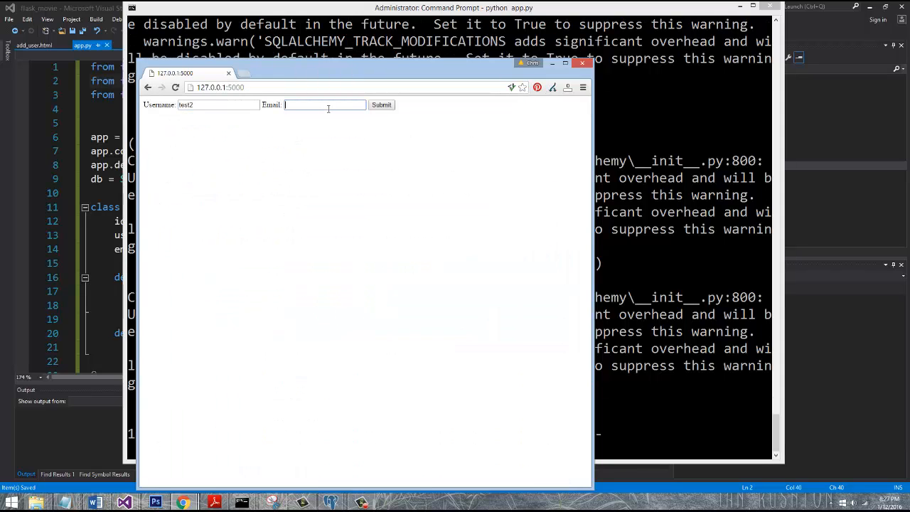
{"action": "type", "text": "test2@gmail"}
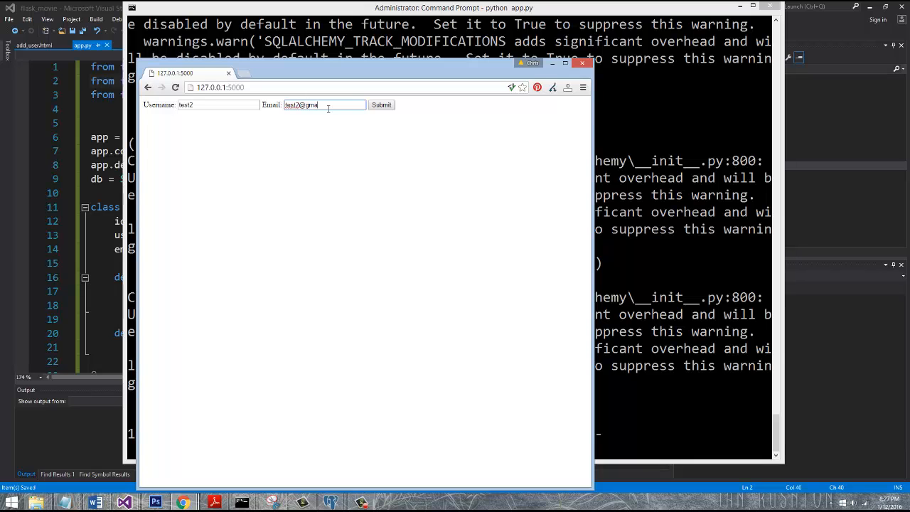
{"action": "left_click", "coordinate": [382, 105]}
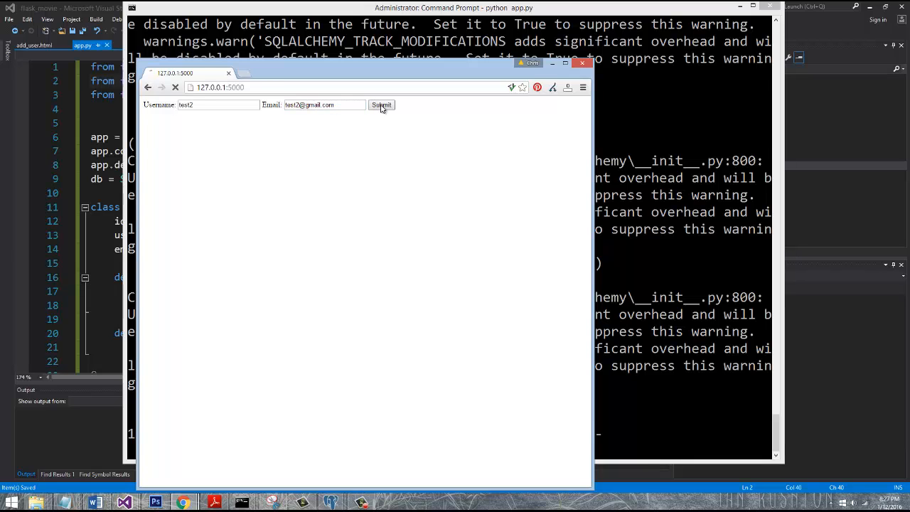
{"action": "left_click", "coordinate": [381, 105]}
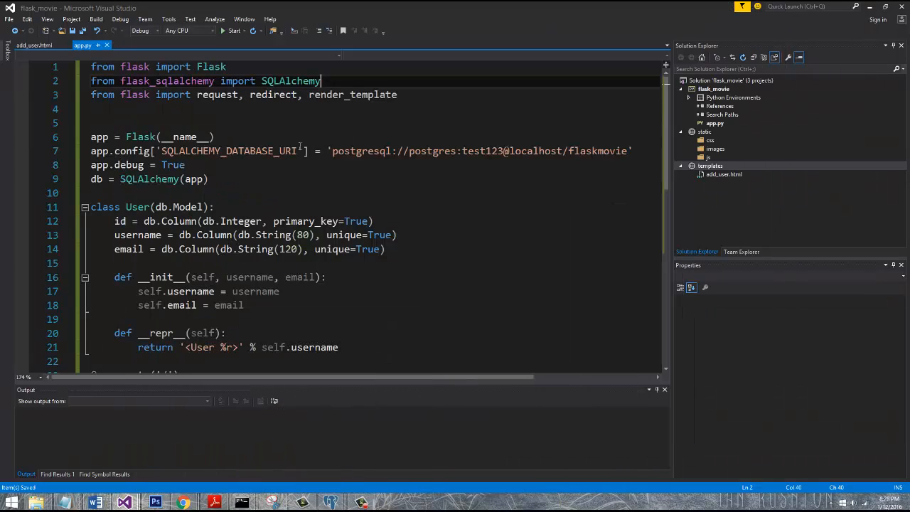
Add url_for to the flask import line in app.py and save the file
{"action": "scroll", "scroll_direction": "down", "scroll_amount": 3}
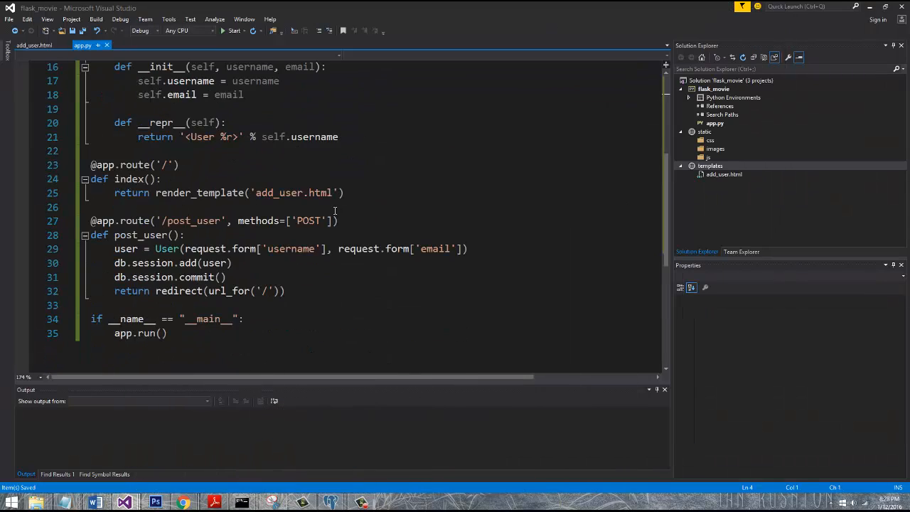
{"action": "scroll", "scroll_direction": "up", "scroll_amount": 3}
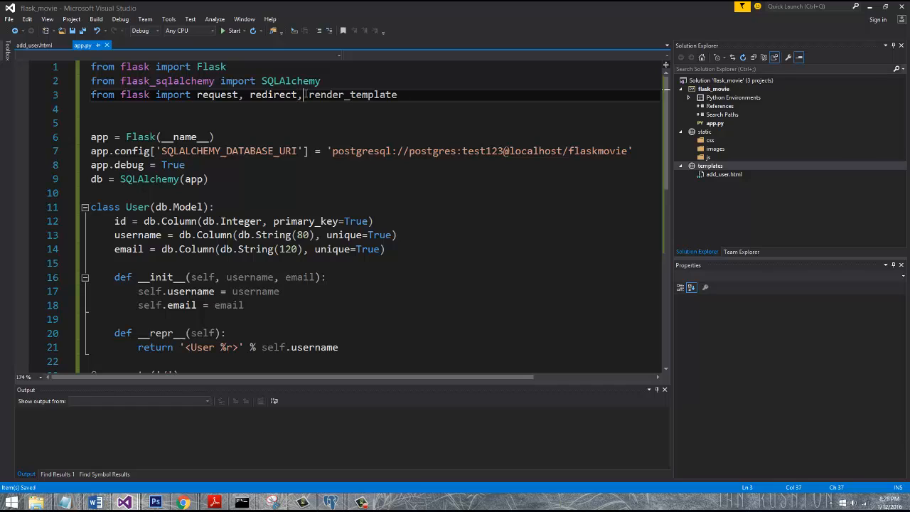
{"action": "type", "text": "url_for,"}
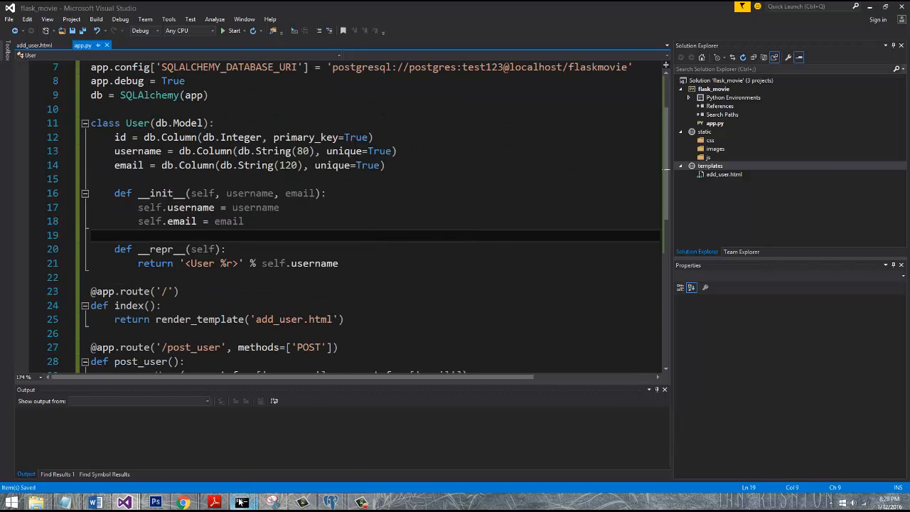
{"action": "left_click", "coordinate": [242, 503]}
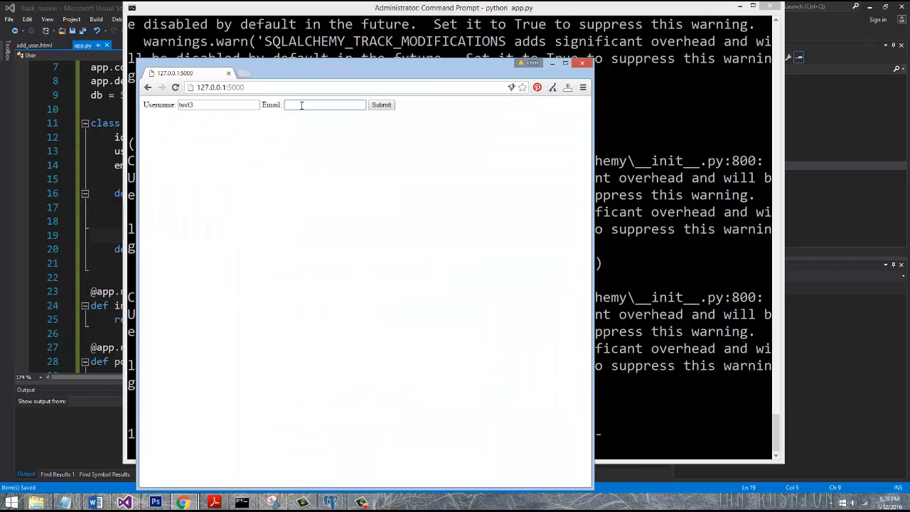
{"action": "type", "text": "test3@g"}
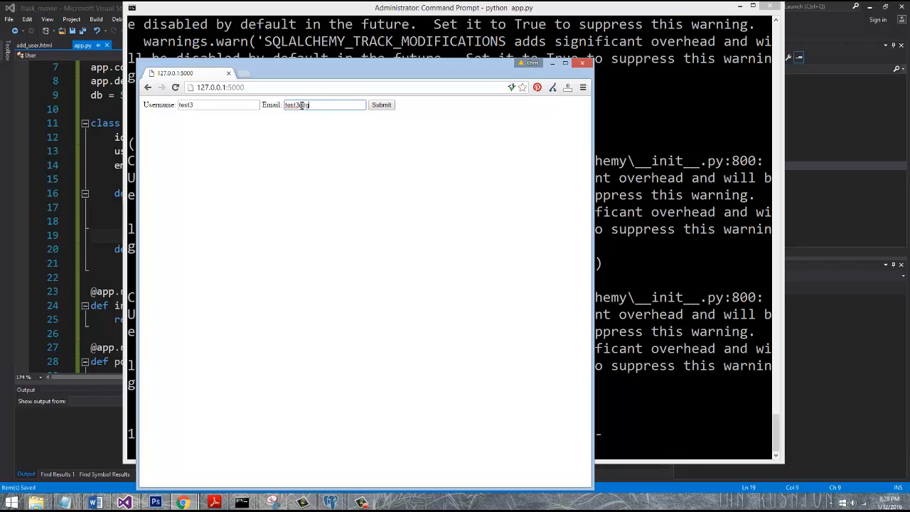
{"action": "type", "text": "mail.com"}
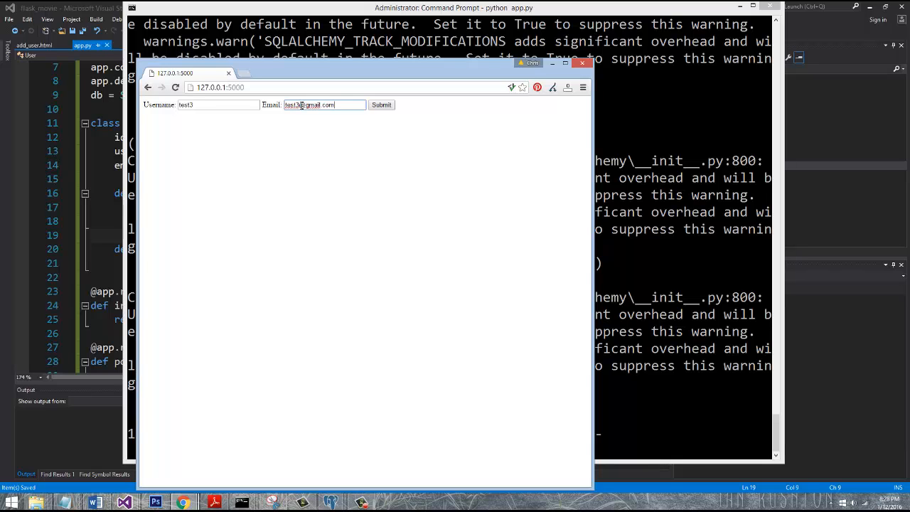
{"action": "left_click", "coordinate": [381, 106]}
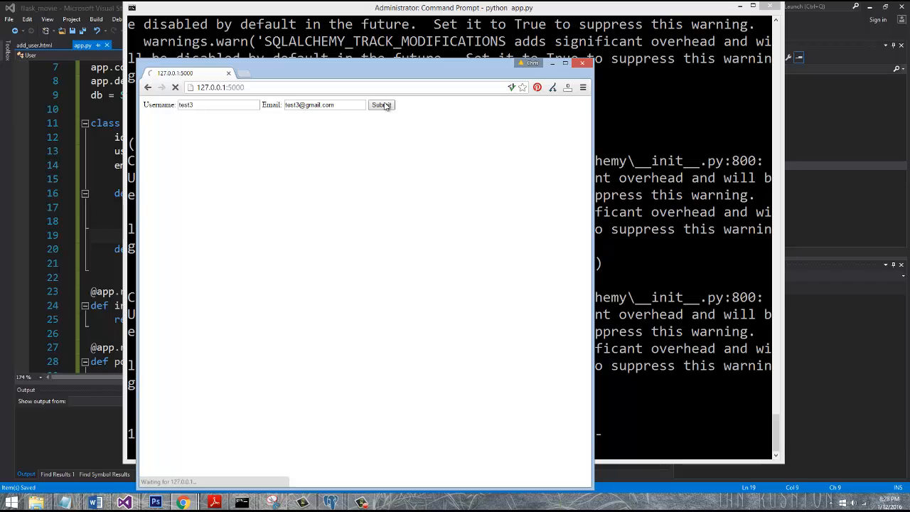
{"action": "left_click", "coordinate": [381, 105]}
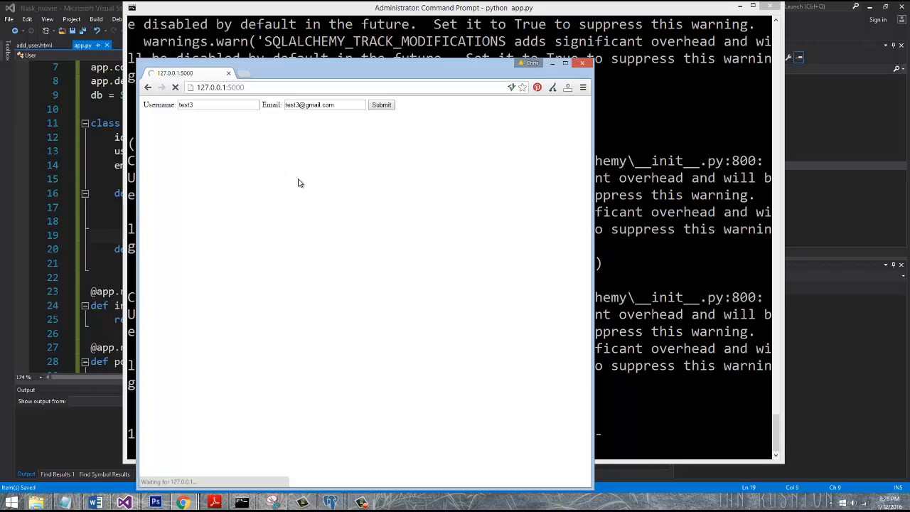
{"action": "left_click", "coordinate": [381, 106]}
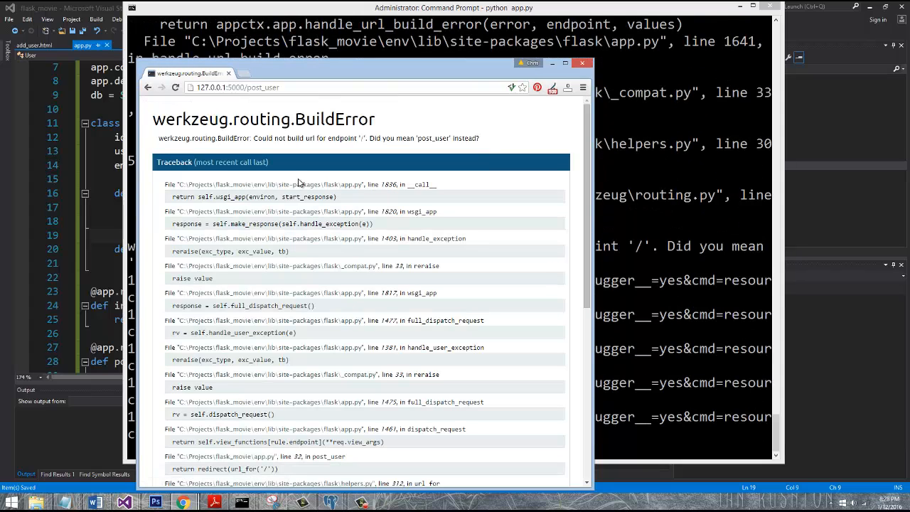
{"action": "mouse_move", "coordinate": [453, 136]}
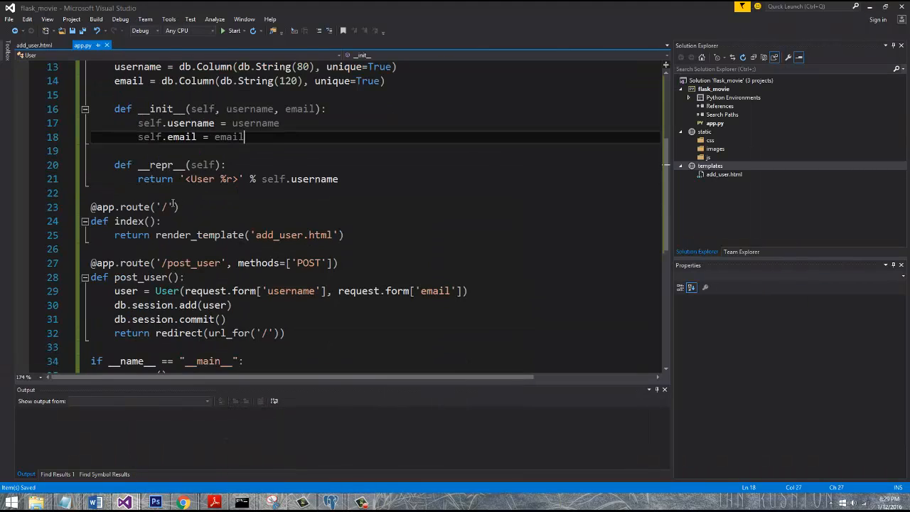
Change post_user's redirect target in url_for from '/' to 'index' in app.py
{"action": "scroll", "scroll_direction": "down", "scroll_amount": 3}
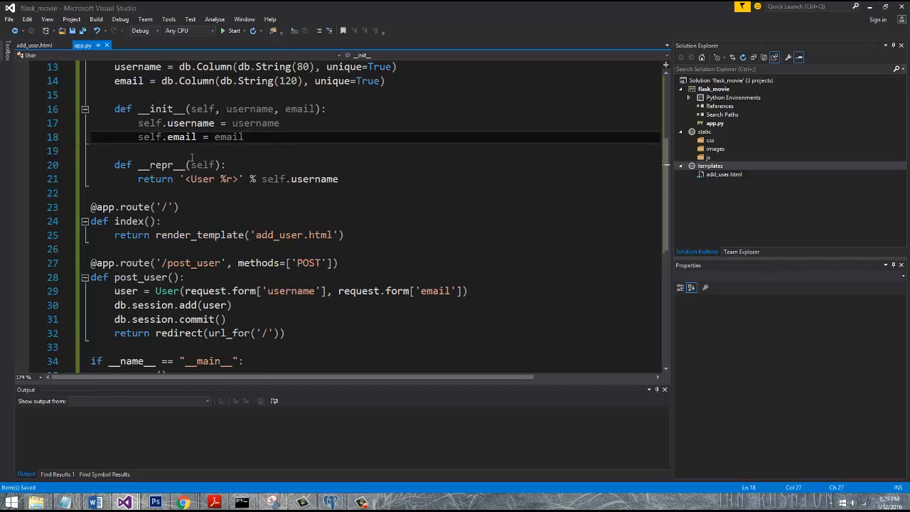
{"action": "right_click", "coordinate": [128, 221]}
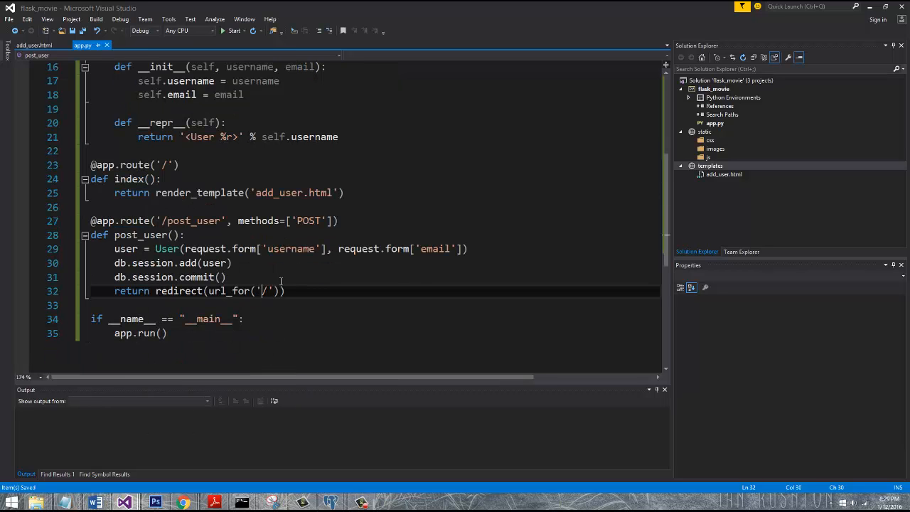
{"action": "type", "text": "index"}
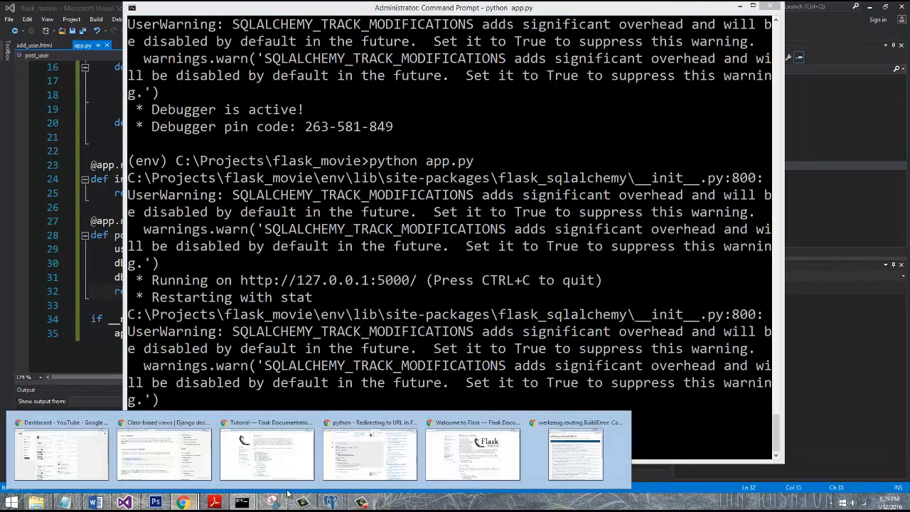
Submit user test4 with email test4 in the browser and return to the empty add-user form
{"action": "left_click", "coordinate": [575, 453]}
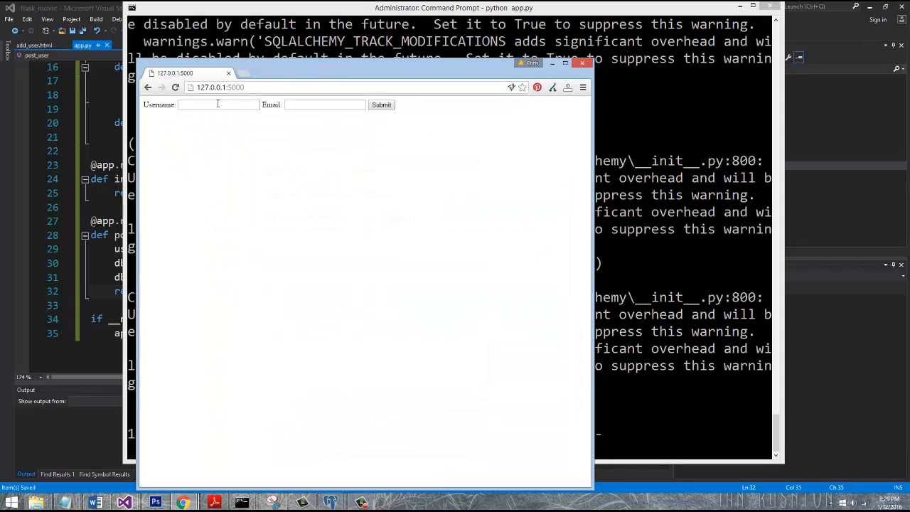
{"action": "type", "text": "test4"}
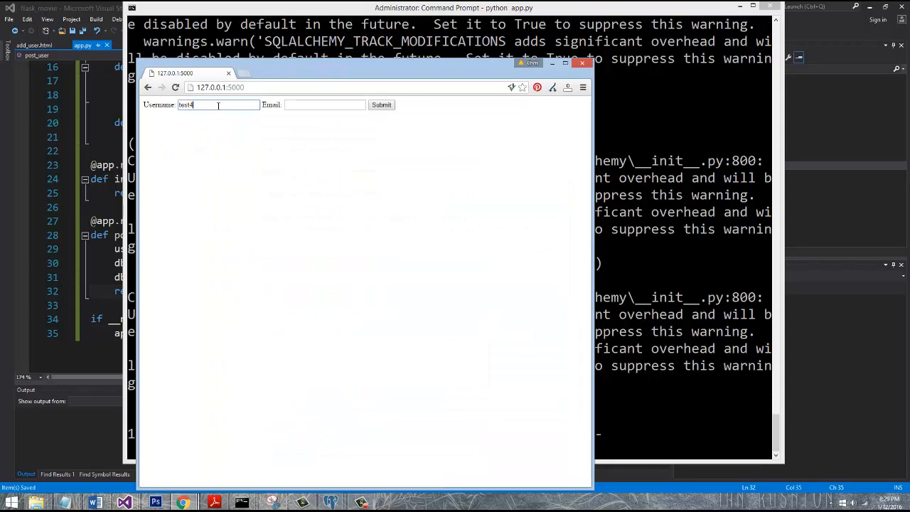
{"action": "type", "text": "test4@gmail.com"}
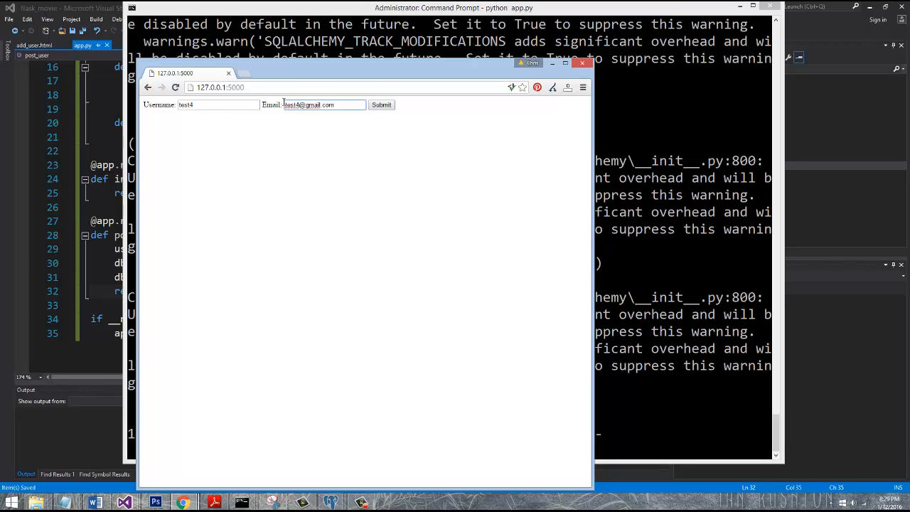
{"action": "left_click", "coordinate": [381, 105]}
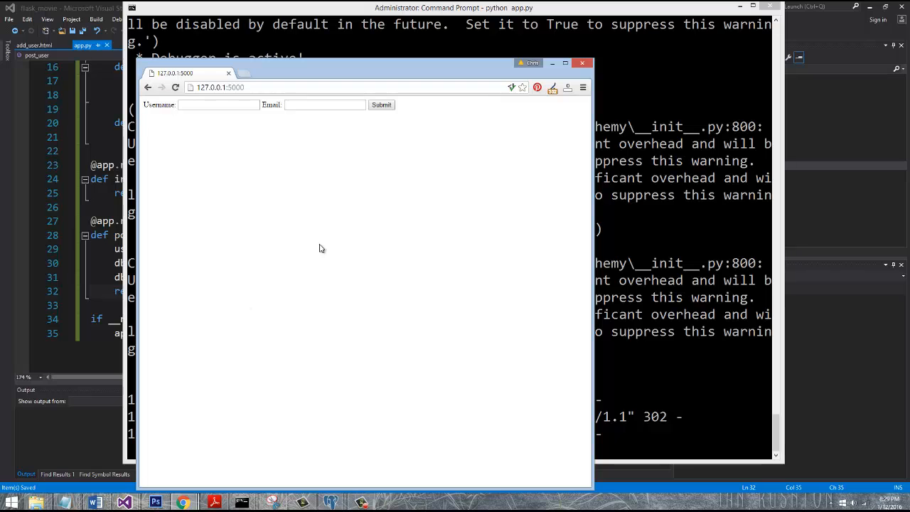
{"action": "mouse_move", "coordinate": [279, 235]}
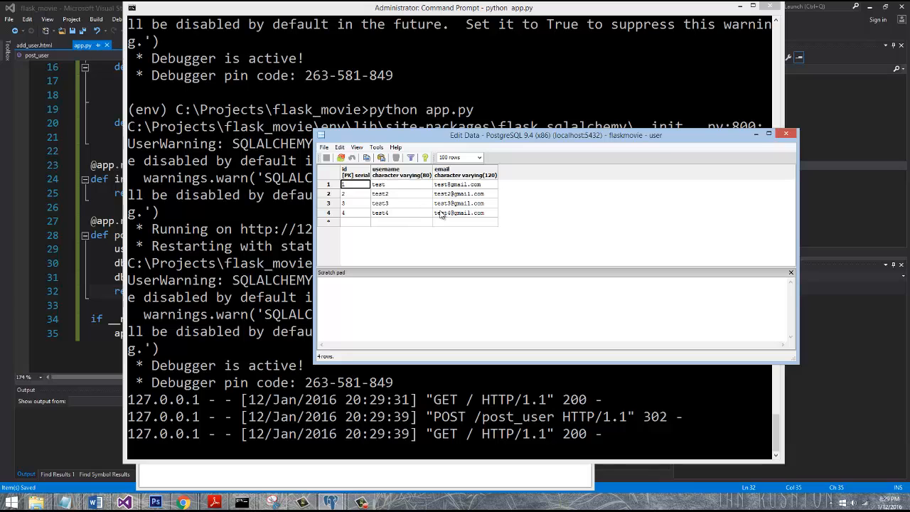
{"action": "left_click", "coordinate": [791, 134]}
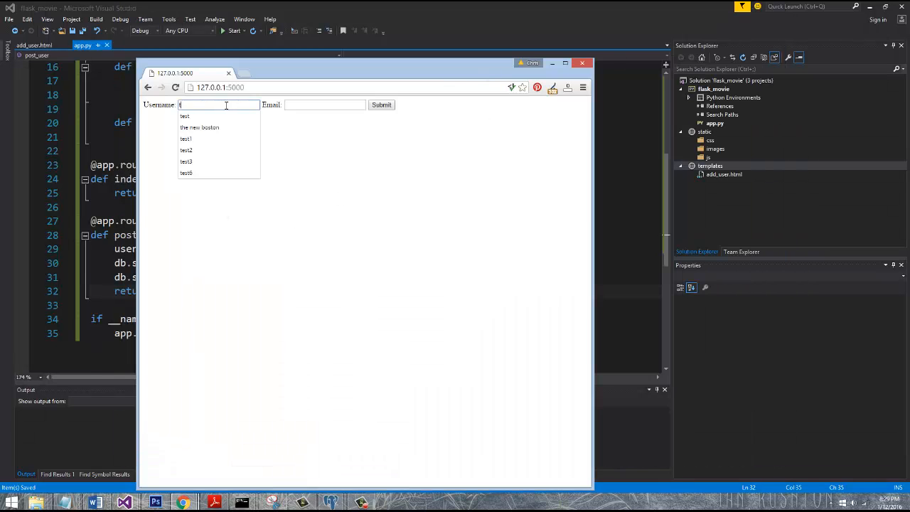
Submit existing username test2 with a saved email and get the duplicate-key IntegrityError
{"action": "type", "text": "test"}
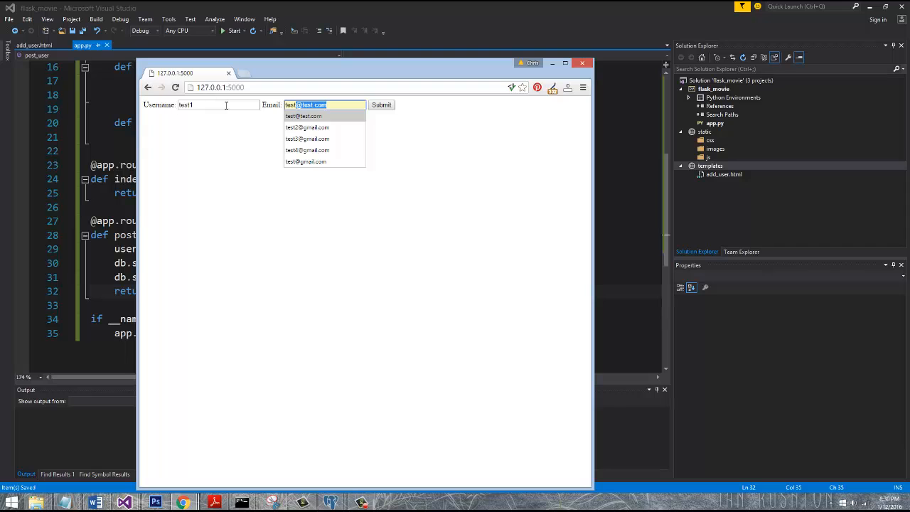
{"action": "left_click", "coordinate": [307, 128]}
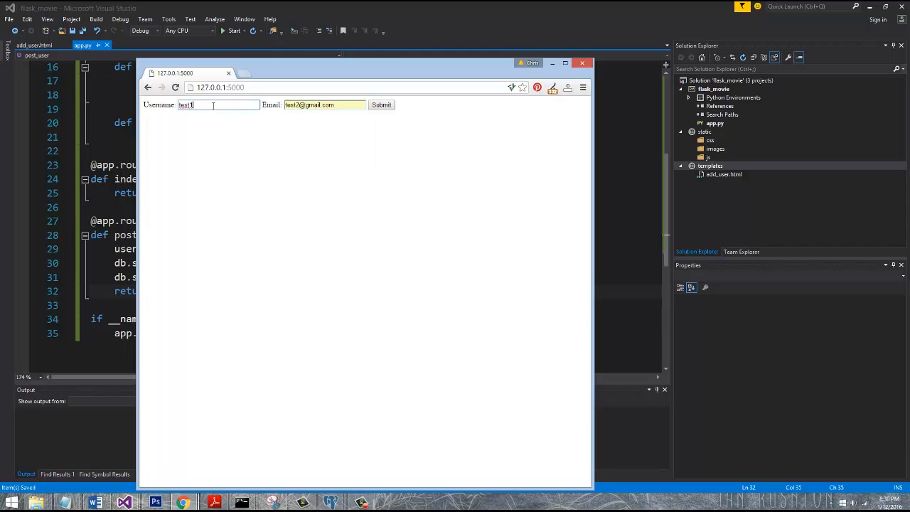
{"action": "left_click", "coordinate": [381, 105]}
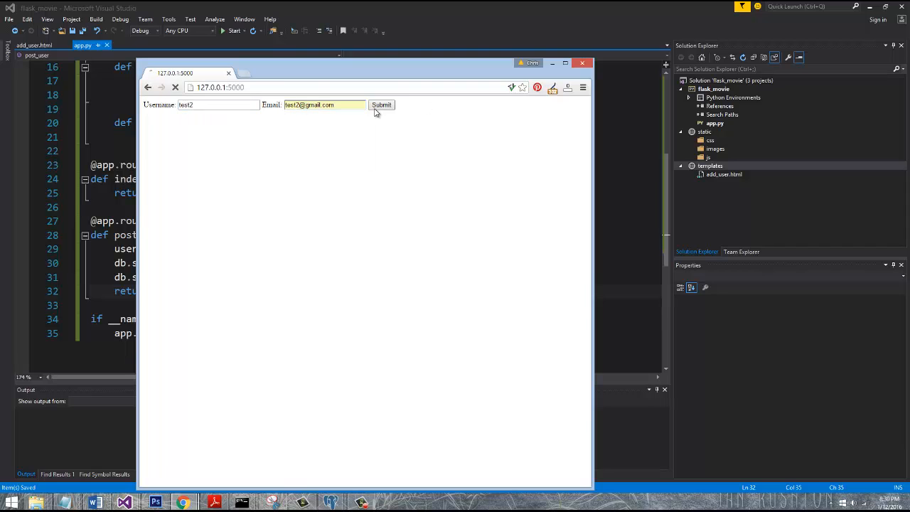
{"action": "left_click", "coordinate": [382, 106]}
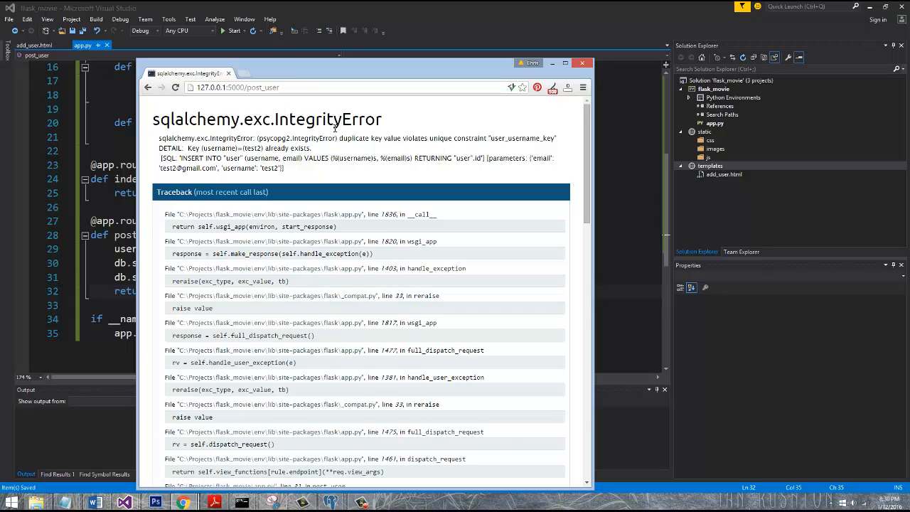
{"action": "double_click", "coordinate": [267, 120]}
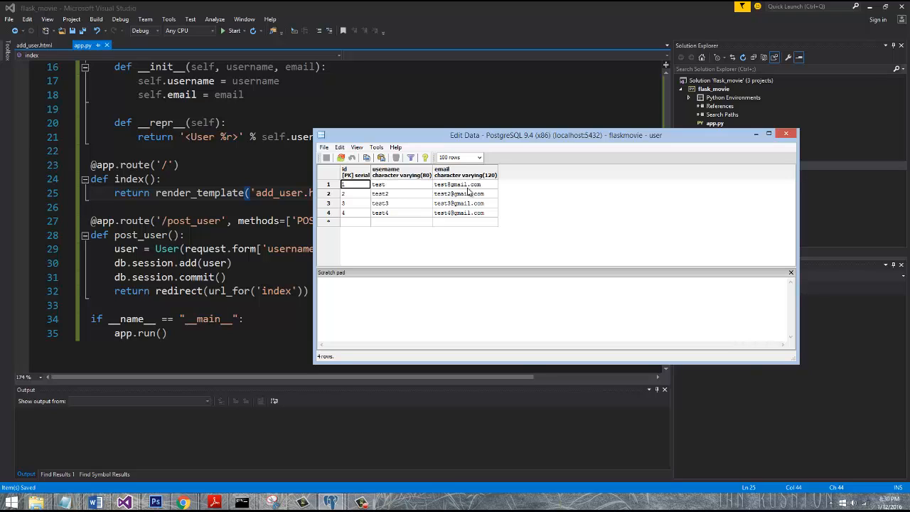
{"action": "mouse_move", "coordinate": [397, 45]}
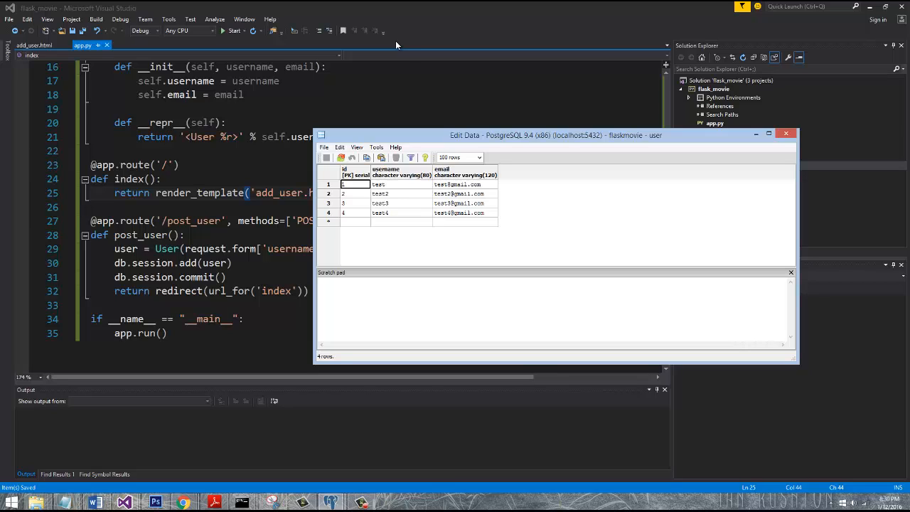
{"action": "mouse_move", "coordinate": [313, 99]}
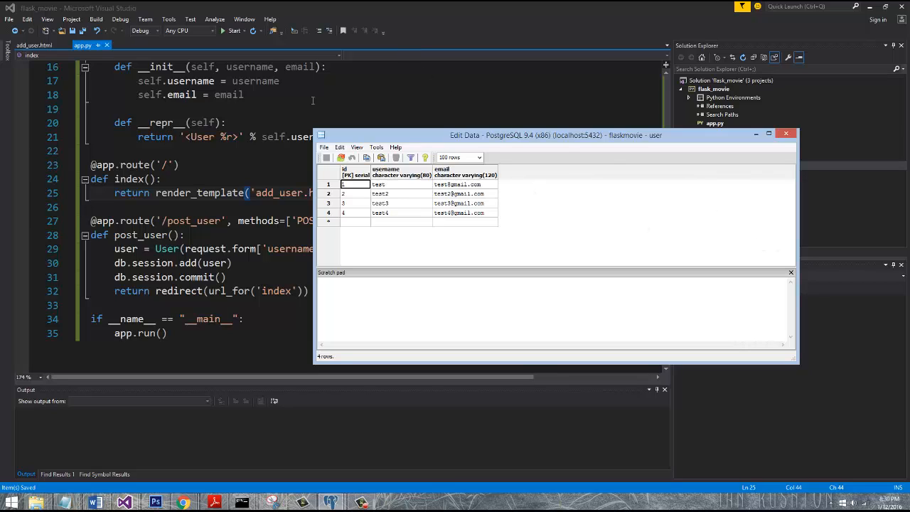
{"action": "mouse_move", "coordinate": [566, 256]}
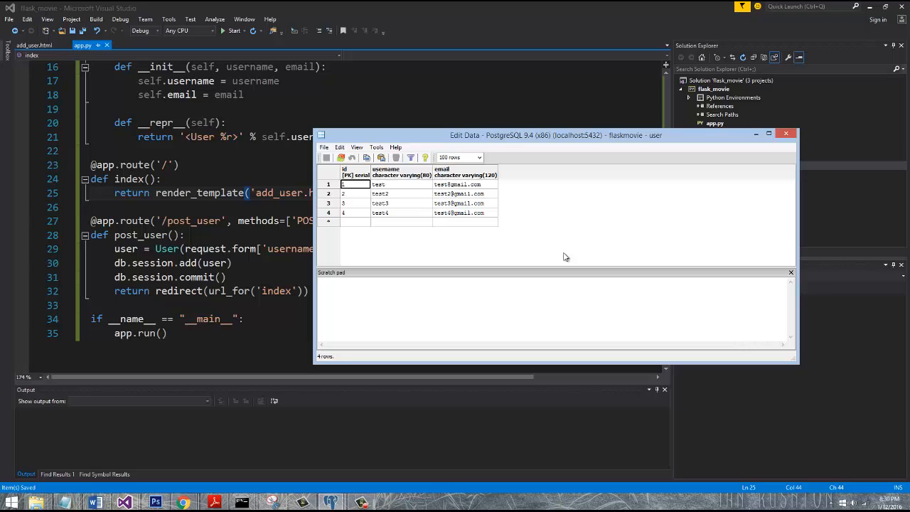